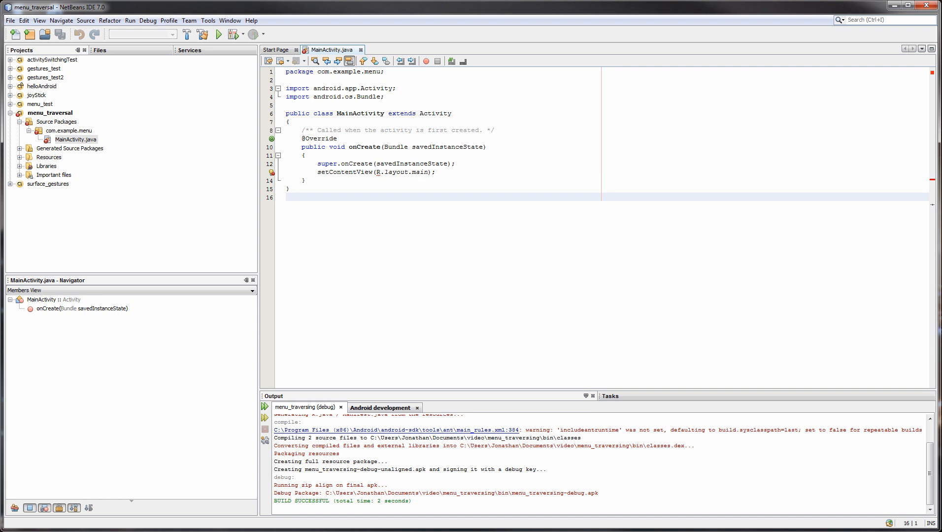
# Step: Expand the Resources and layout folders so main.xml is listed
pyautogui.click(287, 196)
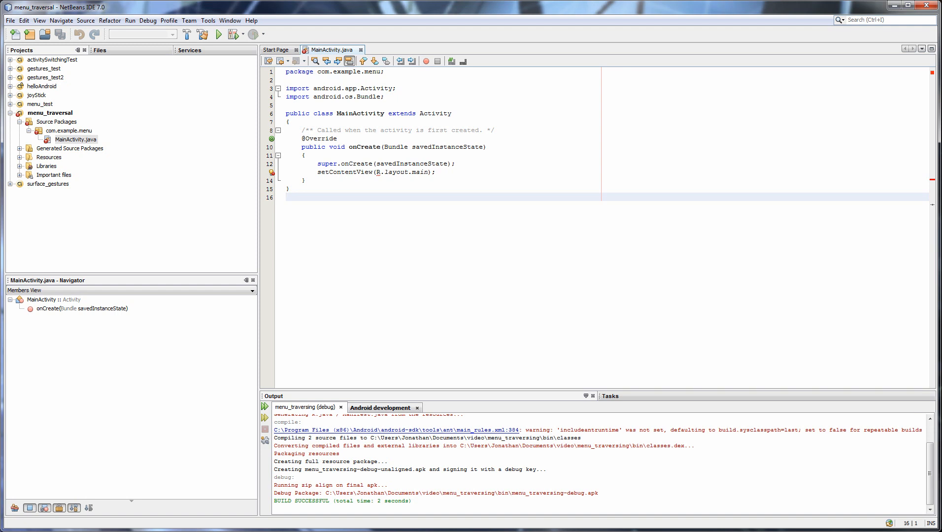
pyautogui.click(287, 196)
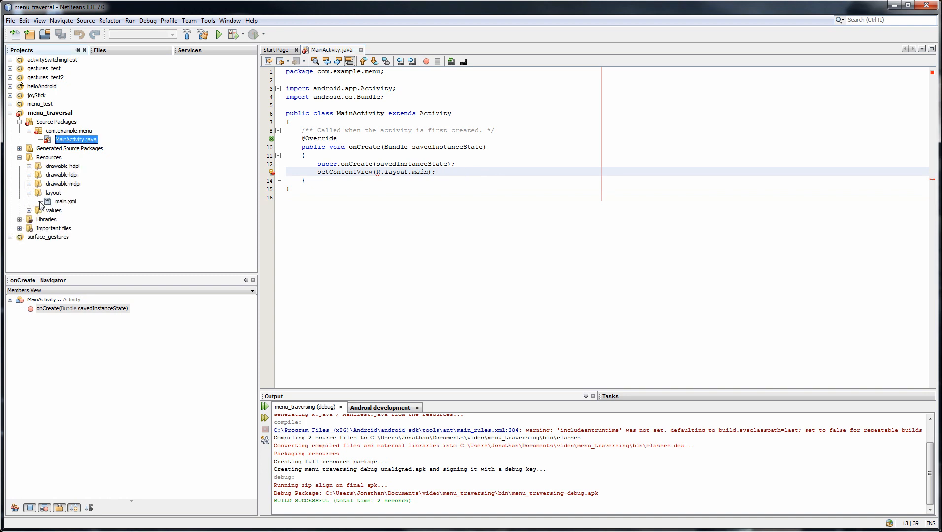
# Step: Insert a <Button android:text="Next"> element before </LinearLayout> in main.xml, then return to MainActivity.java
pyautogui.doubleClick(67, 201)
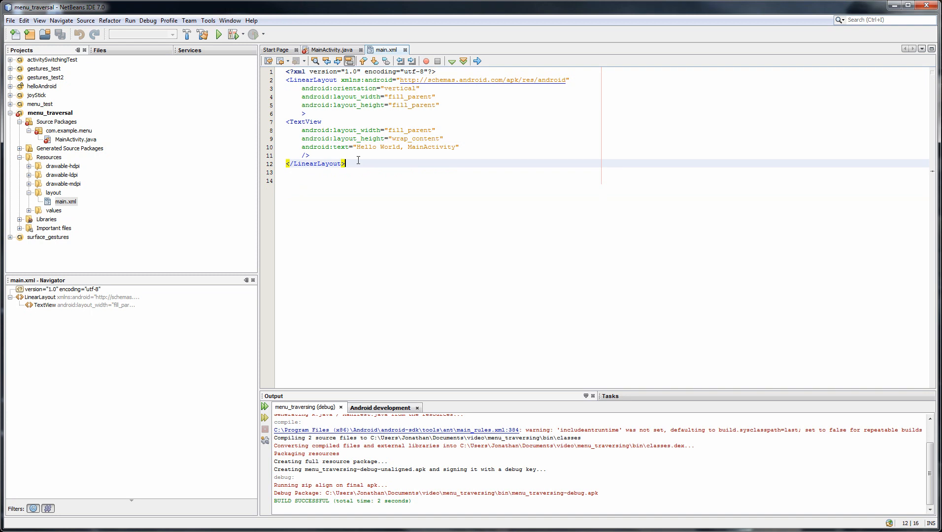
pyautogui.press('enter')
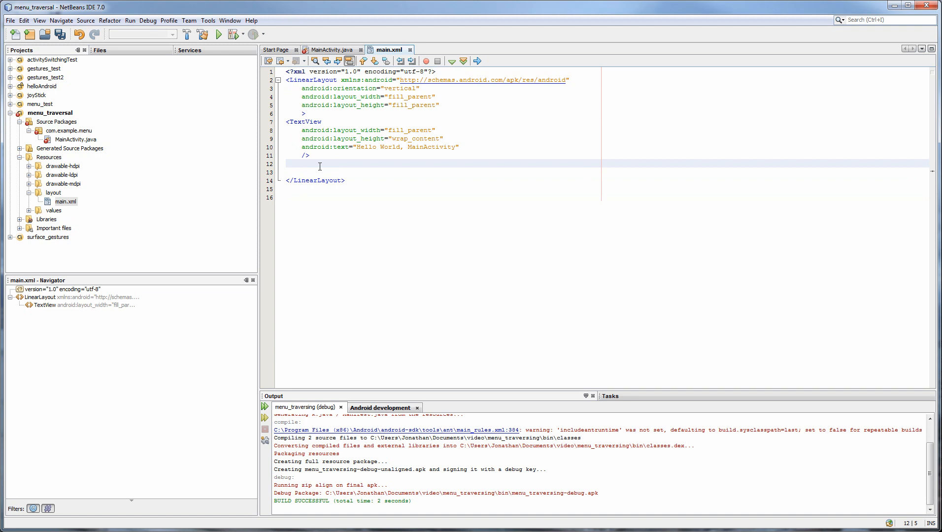
pyautogui.write('<Button android:text="Next"')
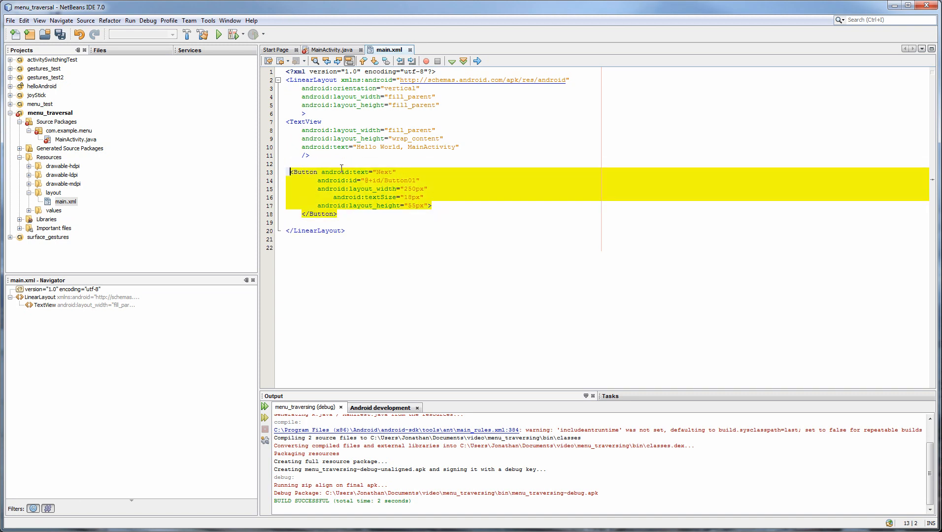
pyautogui.click(330, 51)
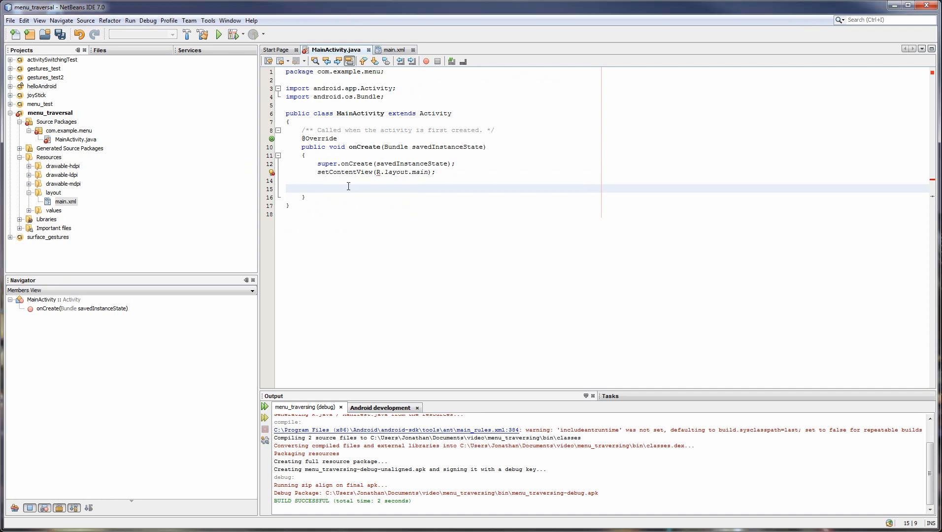
# Step: Declare Button next via findViewById(R.id.button01), checking the id against main.xml
pyautogui.write('Button next =')
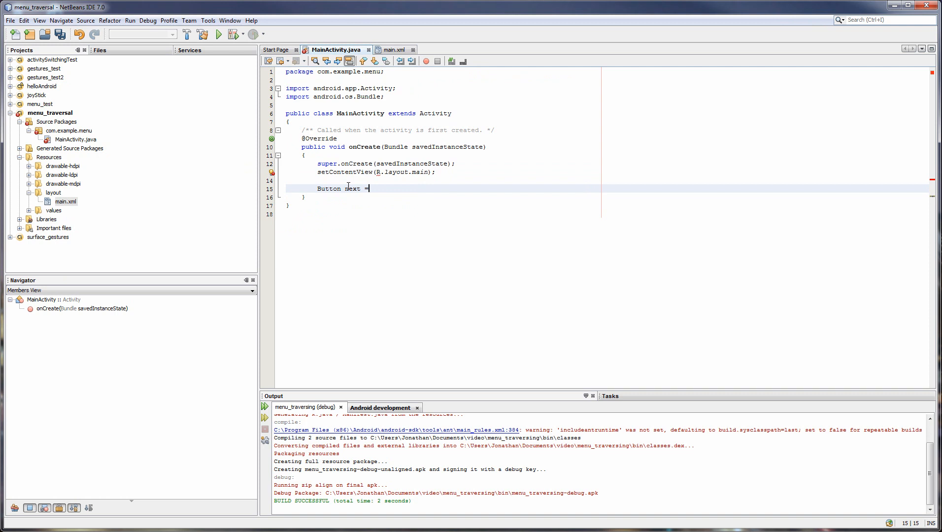
pyautogui.write('(Button) find')
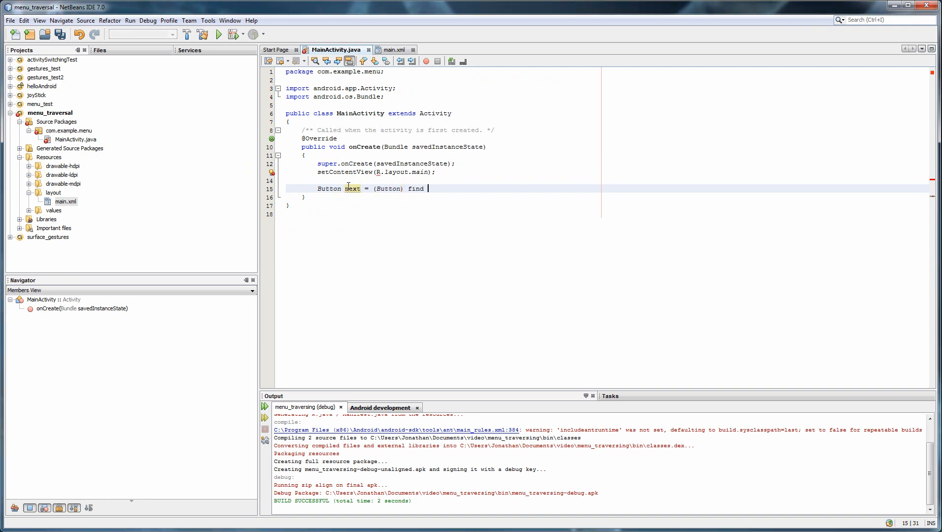
pyautogui.write('ViewById(R.')
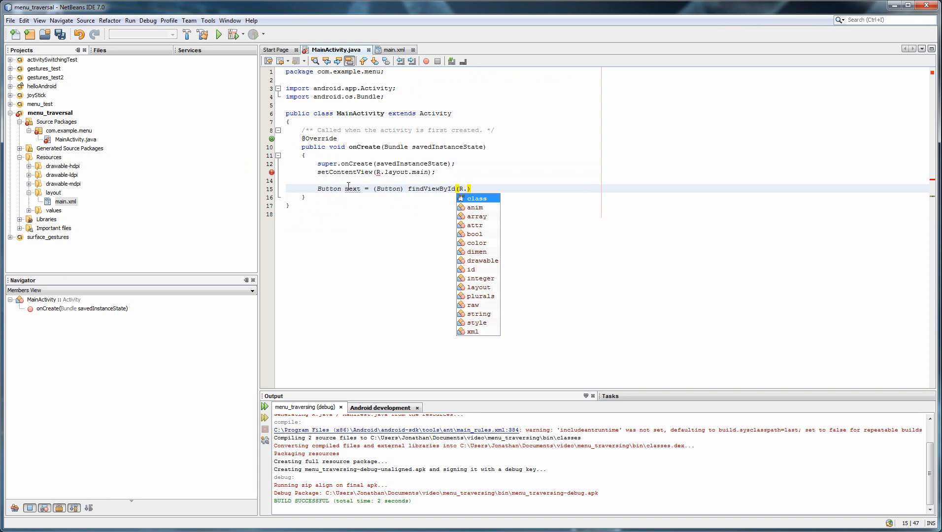
pyautogui.write('id.')
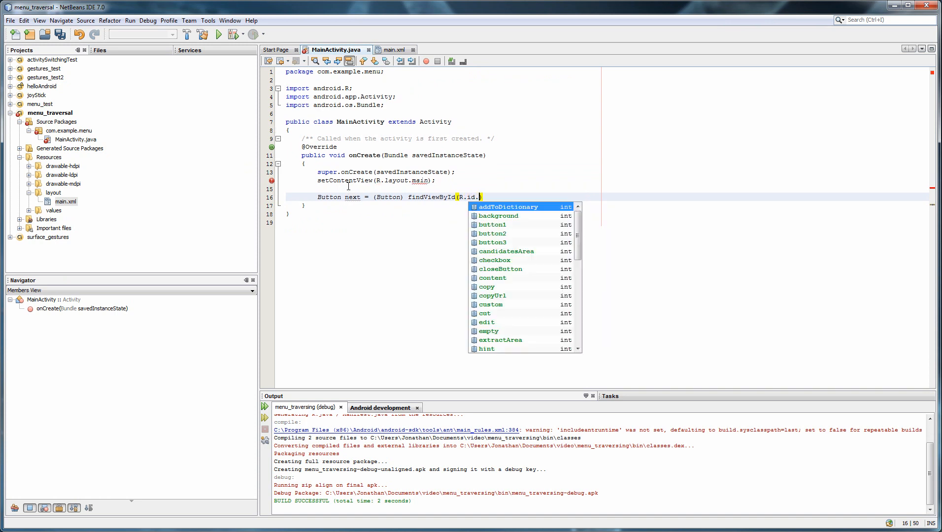
pyautogui.write('button01')
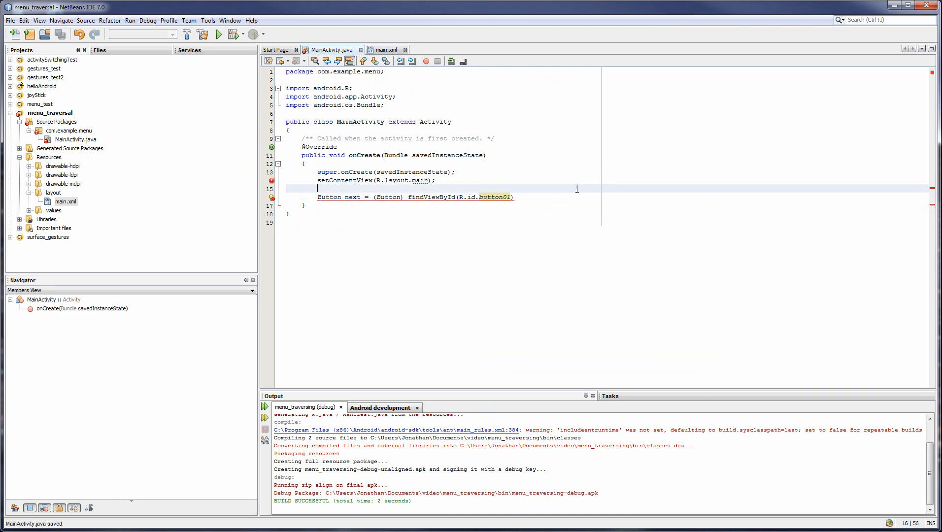
pyautogui.click(385, 49)
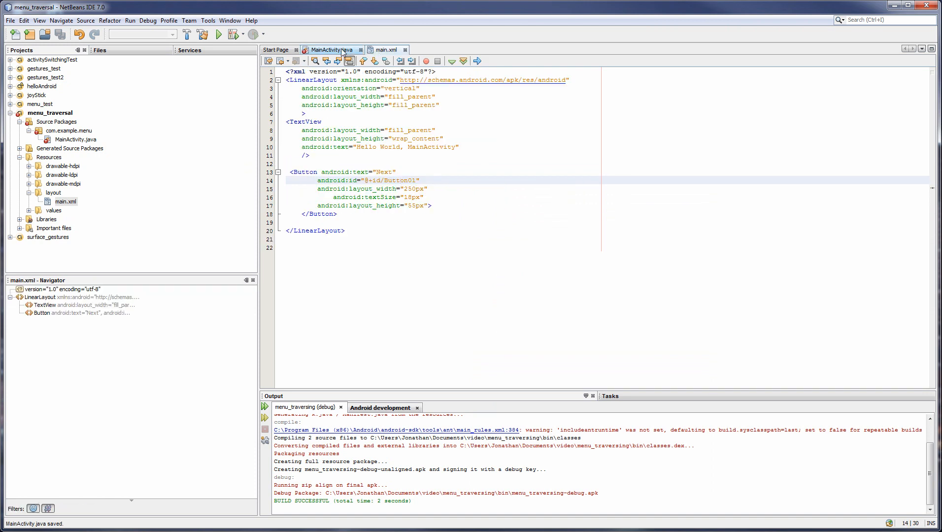
pyautogui.click(331, 49)
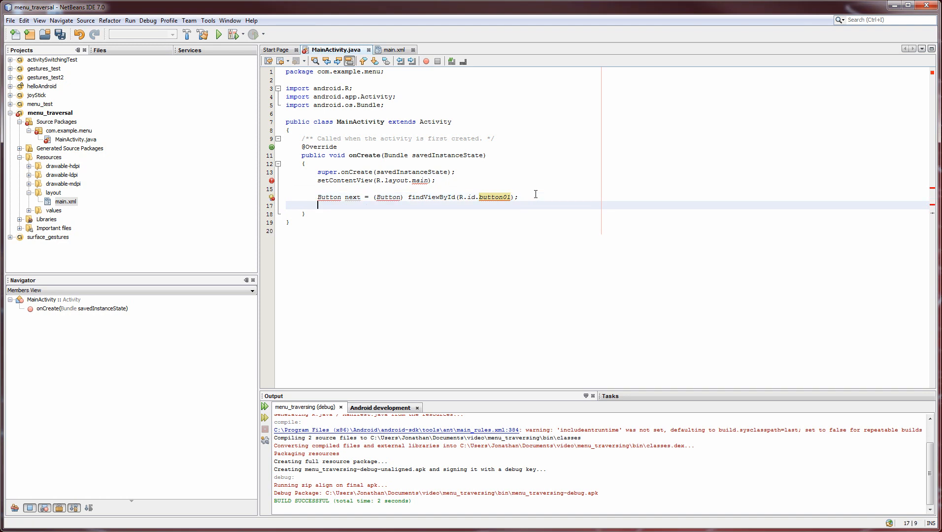
# Step: Attach next.setOnClickListener(new View.OnClickListener...) and add the missing Button import
pyautogui.write('next.setOn')
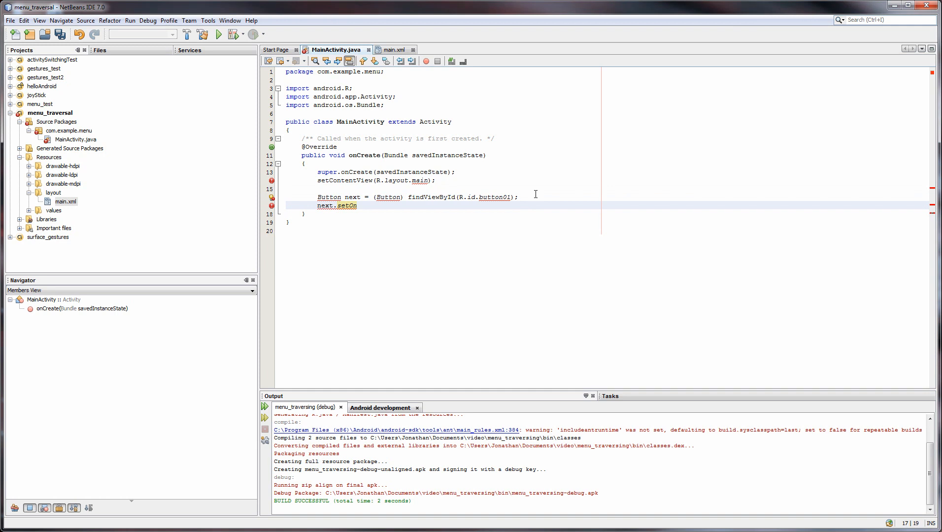
pyautogui.write('ClickListe')
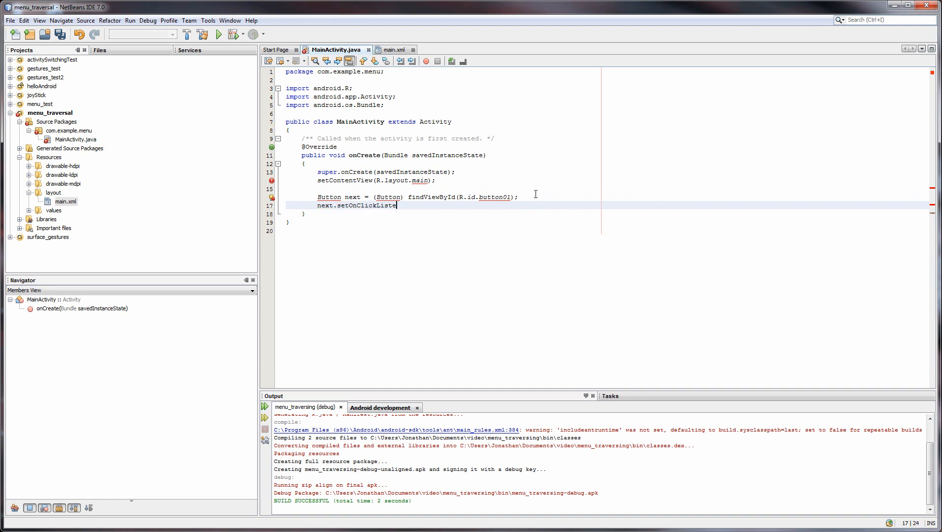
pyautogui.write('ner(new')
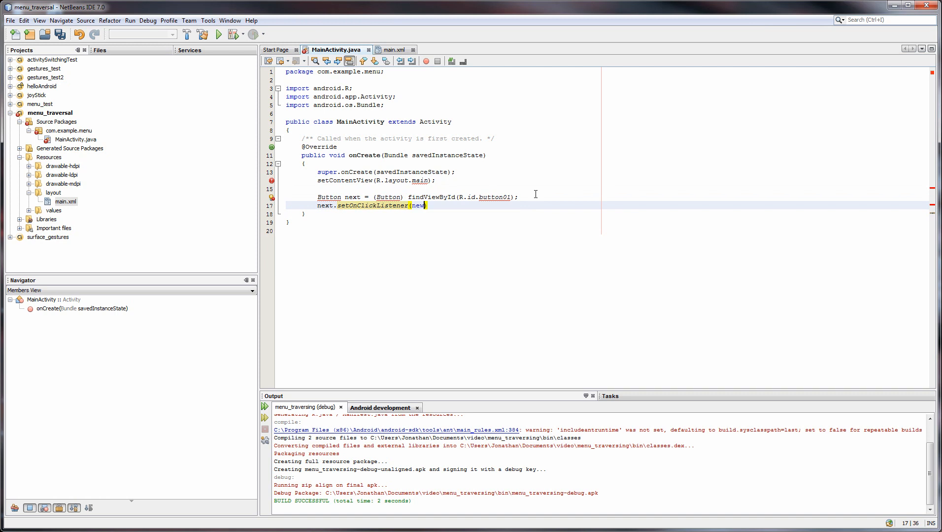
pyautogui.write('View.On')
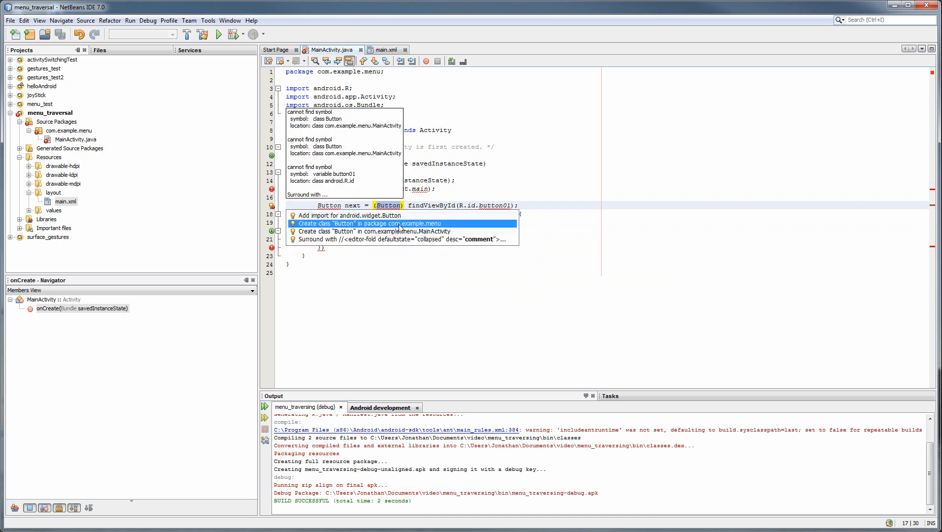
pyautogui.click(360, 216)
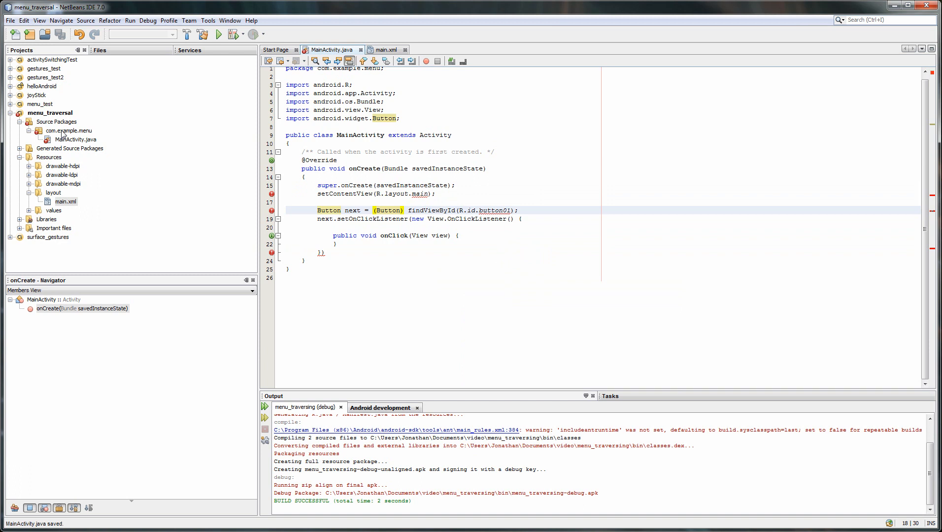
# Step: Create a new Java class named subActivity in the com.example.menu package
pyautogui.rightClick(69, 130)
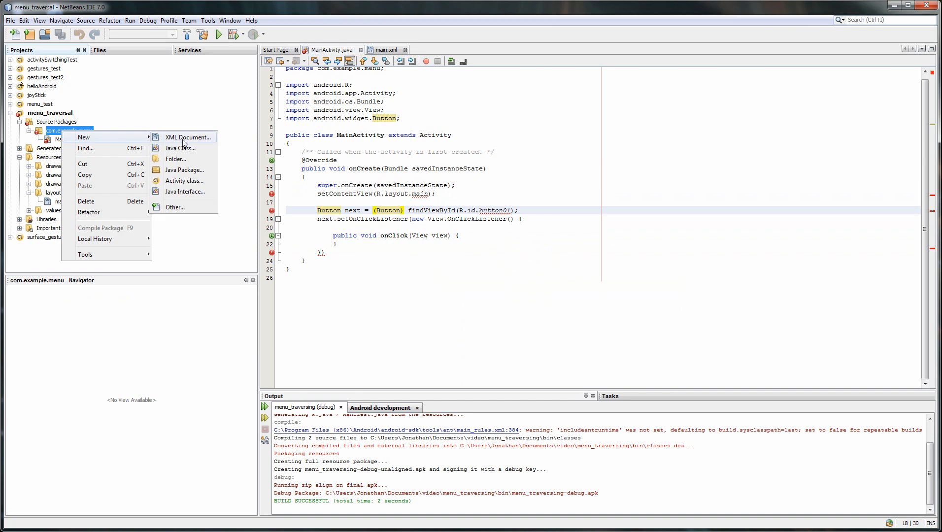
pyautogui.click(181, 149)
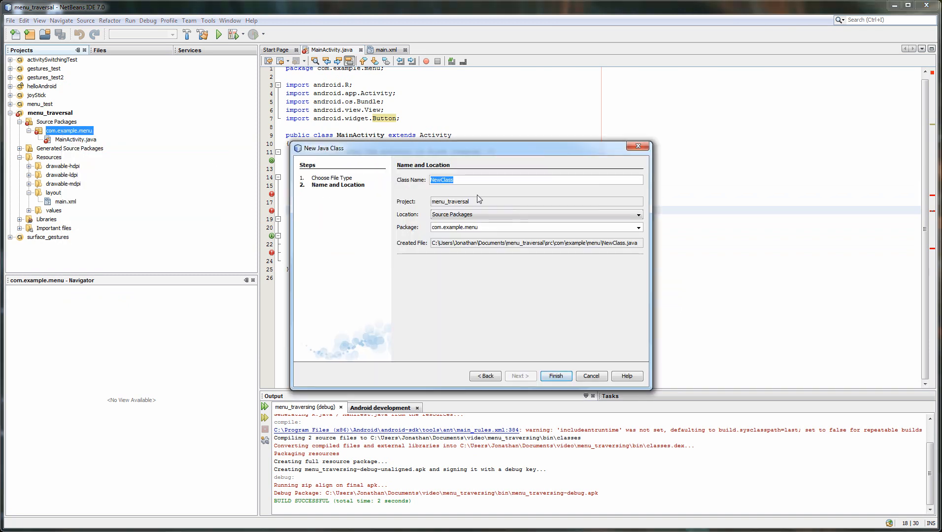
pyautogui.write('subActivit')
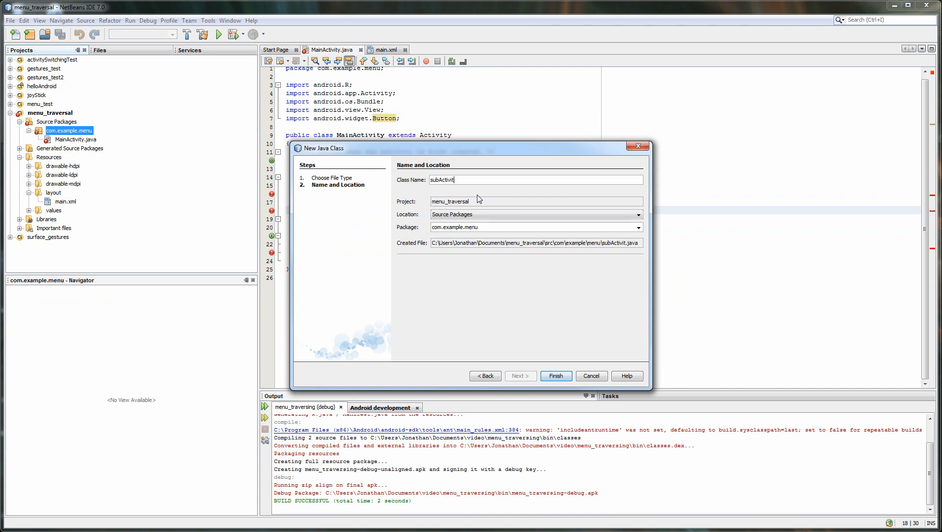
pyautogui.click(555, 376)
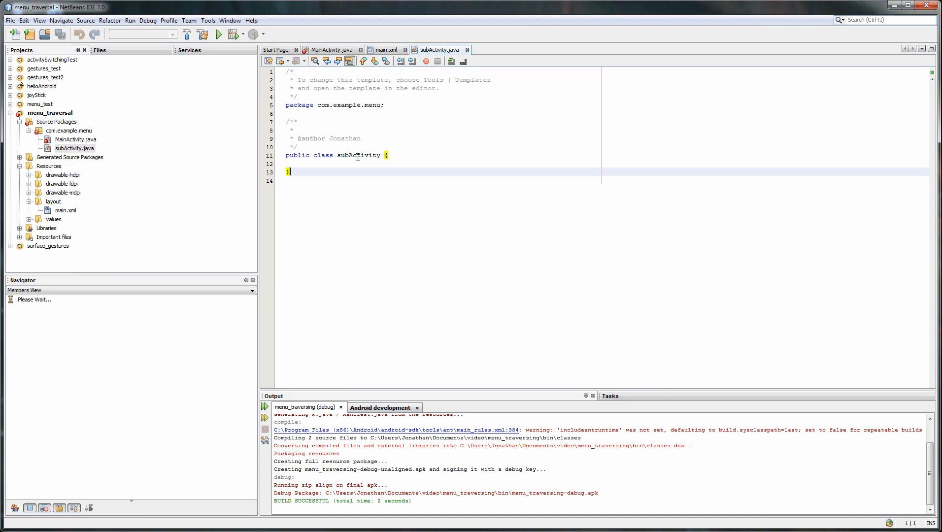
# Step: Paste the onCreate code into subActivity, rename the button to previous and add Bundle, R and View imports
pyautogui.click(331, 50)
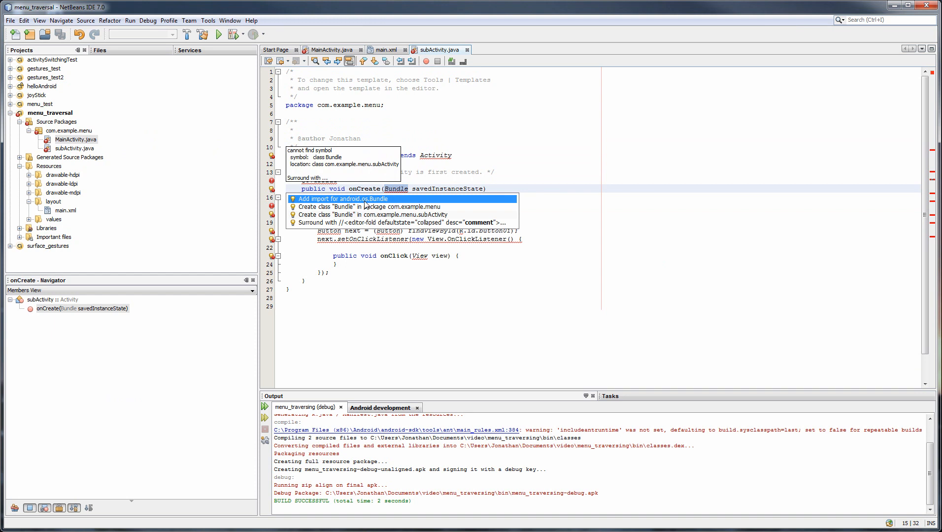
pyautogui.click(343, 198)
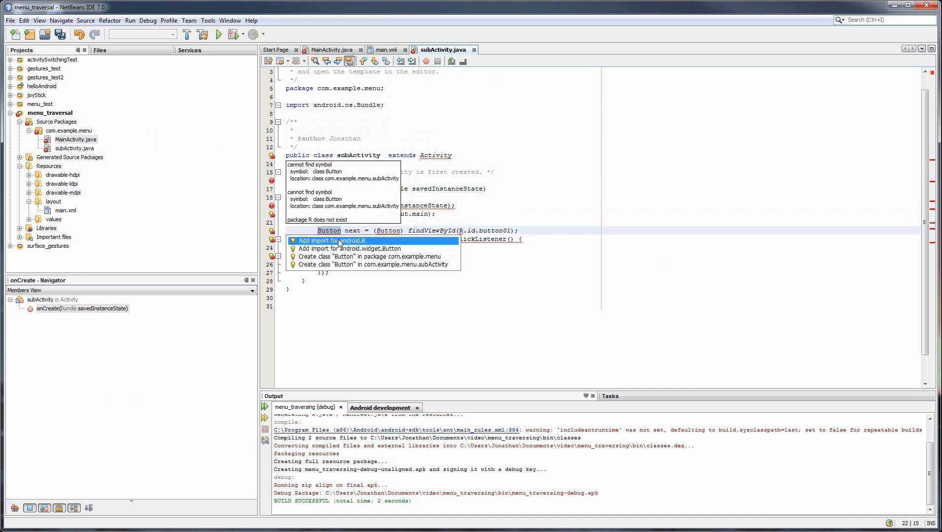
pyautogui.click(331, 241)
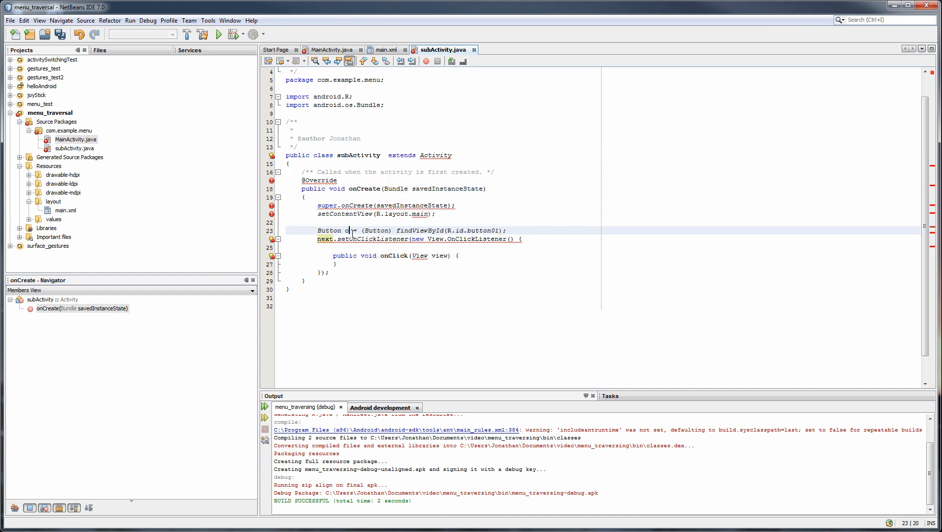
pyautogui.write('previous')
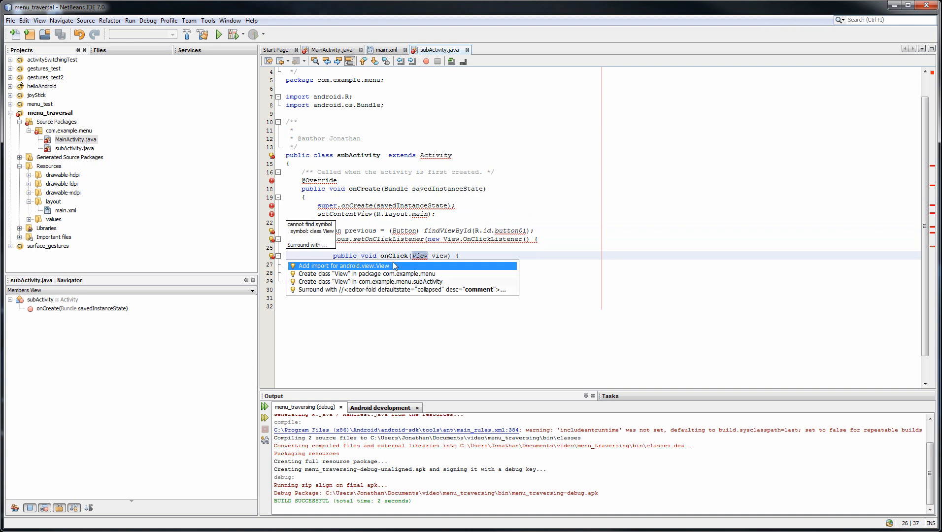
pyautogui.click(343, 265)
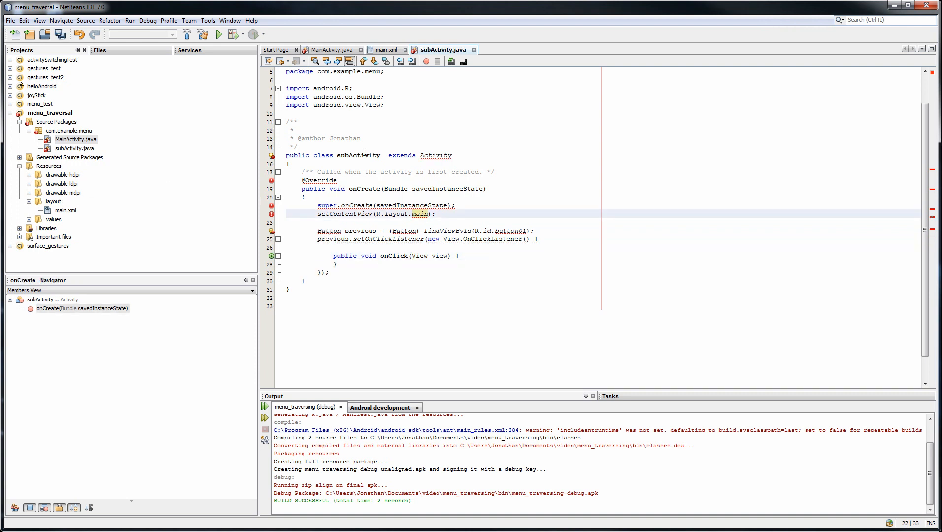
# Step: Create a new XML document named main2 in the layout folder
pyautogui.click(53, 201)
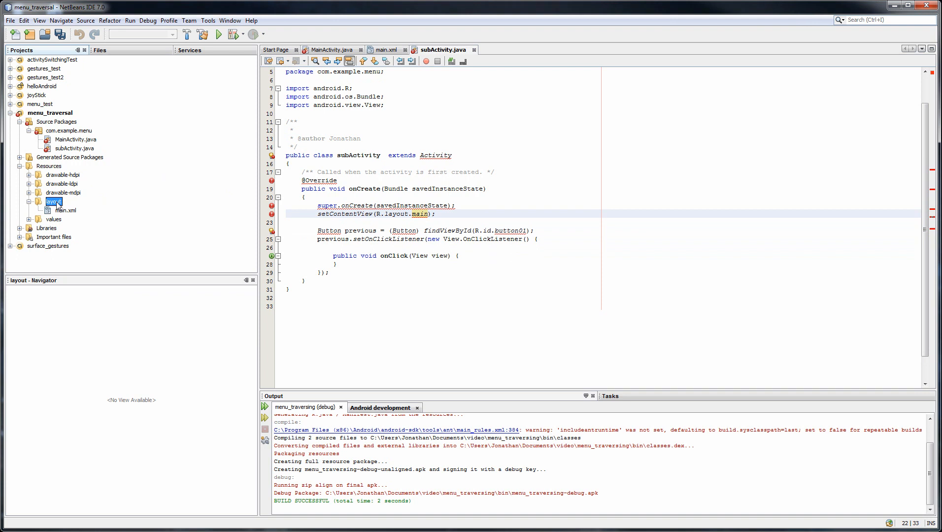
pyautogui.rightClick(53, 201)
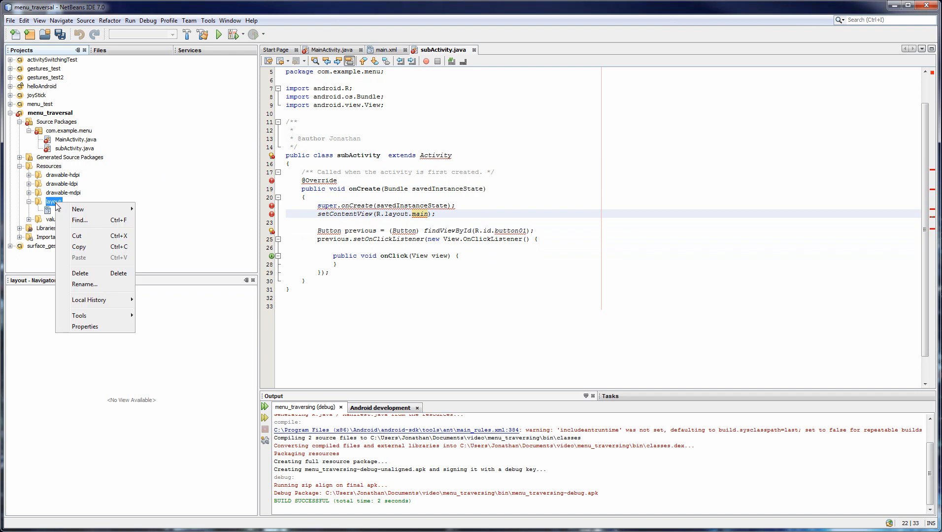
pyautogui.moveTo(78, 209)
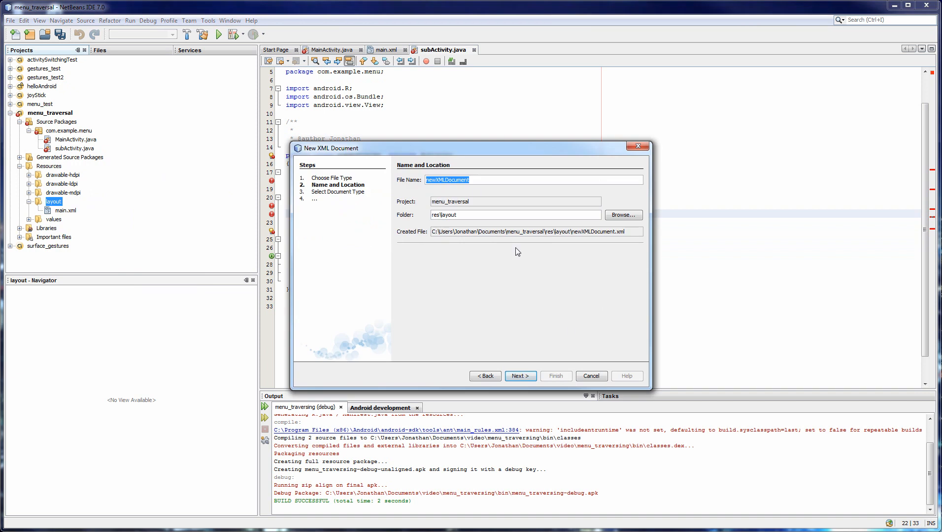
pyautogui.write('main2')
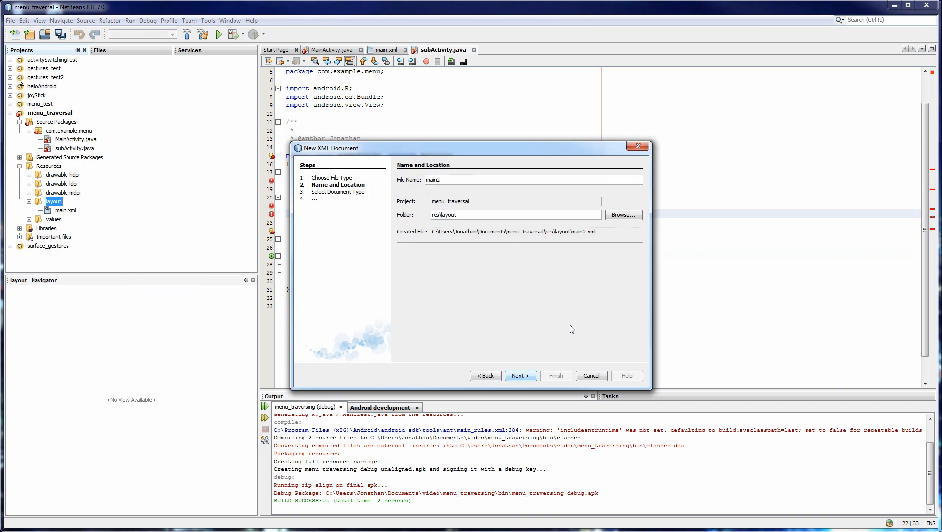
pyautogui.click(519, 375)
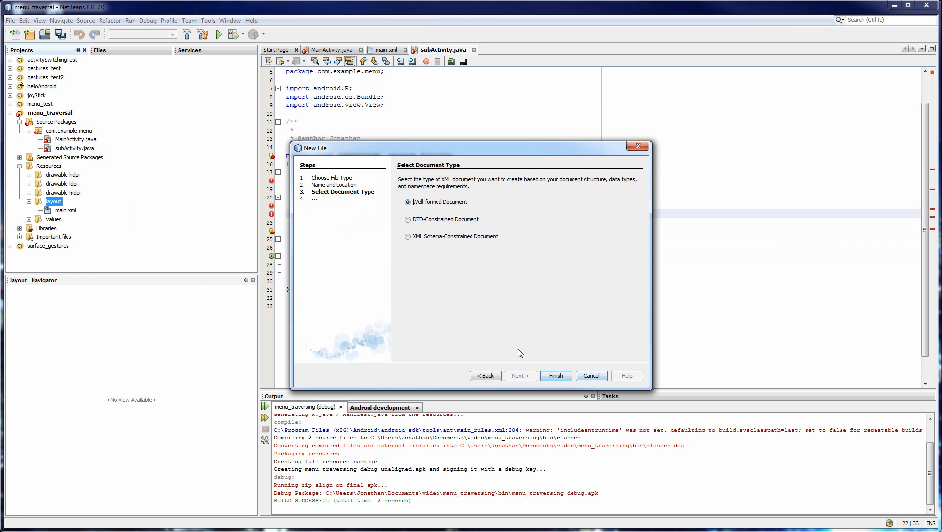
pyautogui.click(555, 376)
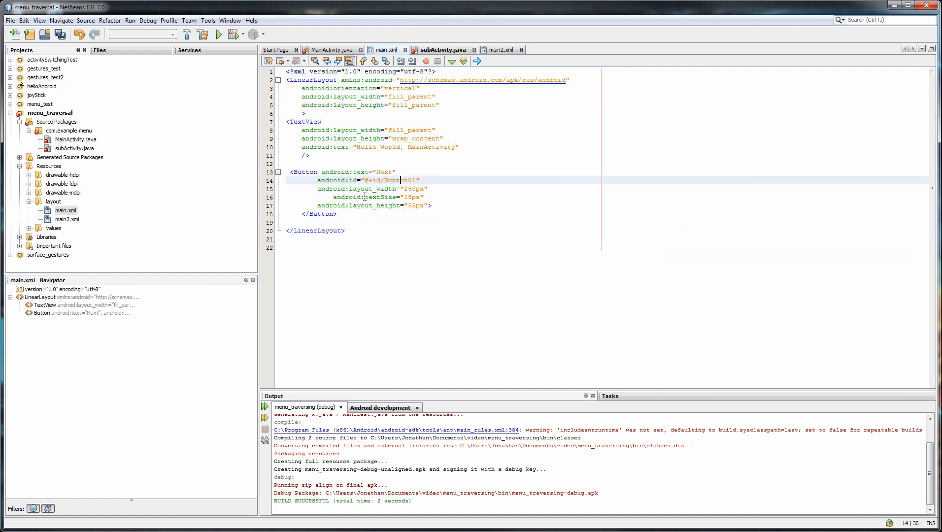
# Step: Copy main.xml's markup into main2 and relabel its button Previous
pyautogui.click(500, 49)
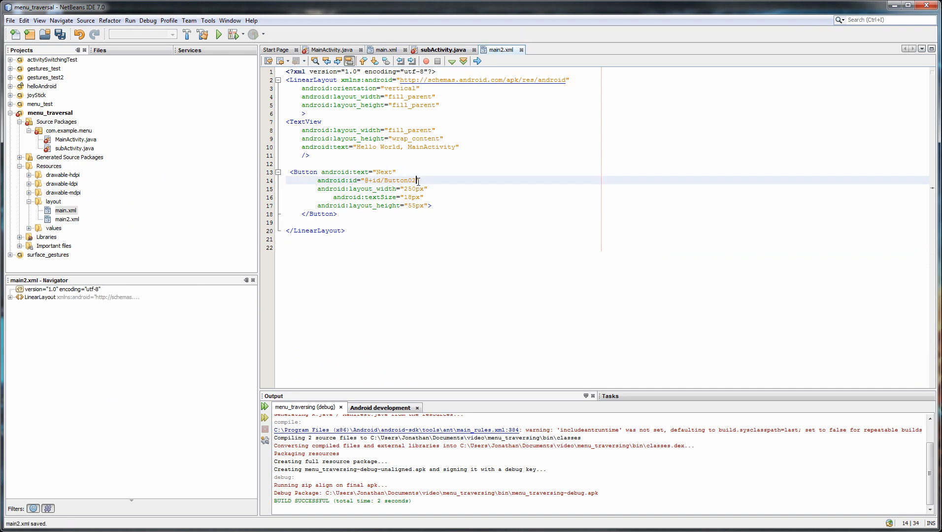
pyautogui.press('Delete')
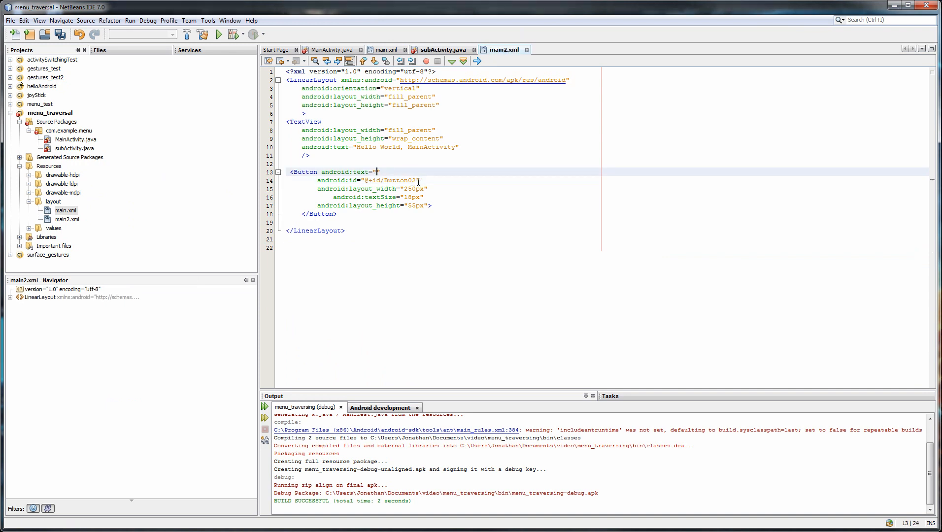
pyautogui.write('Previous')
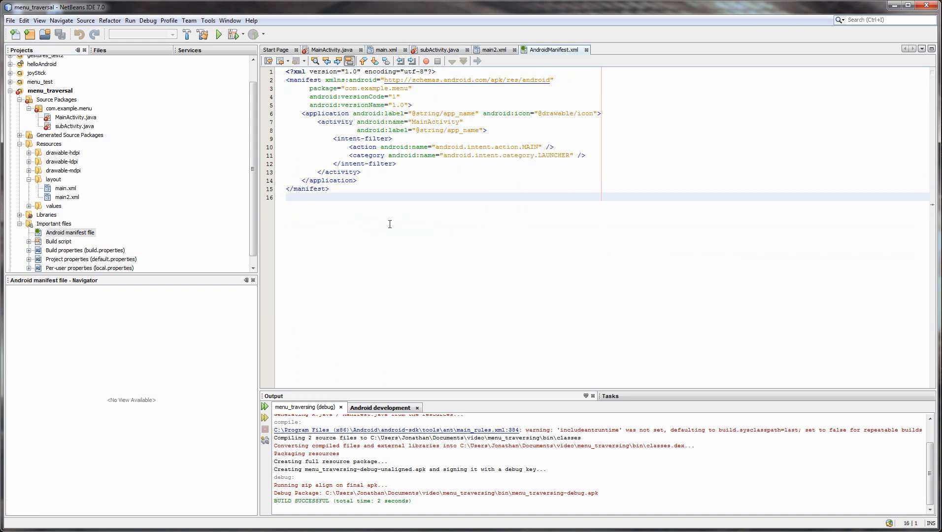
# Step: Add an <activity android:name=".subActivity"> entry after MainActivity in AndroidManifest.xml and correct its name
pyautogui.click(421, 121)
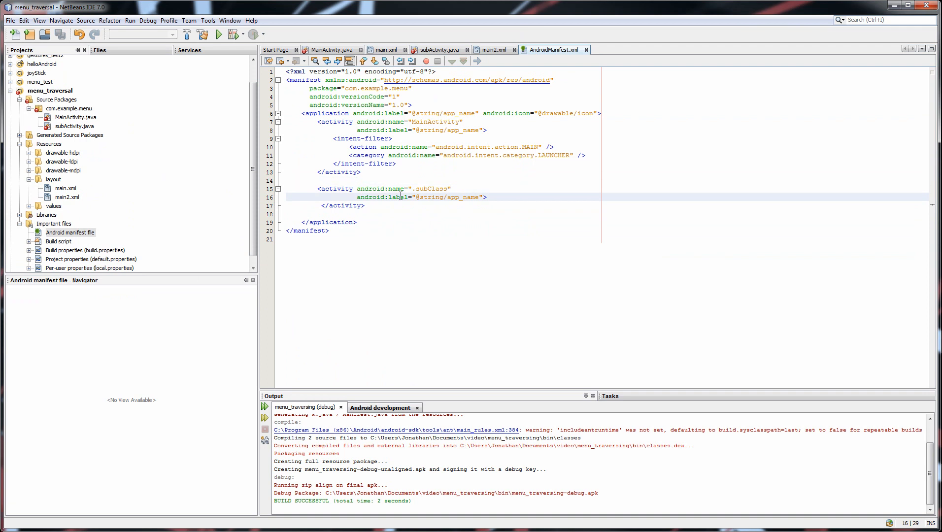
pyautogui.click(420, 188)
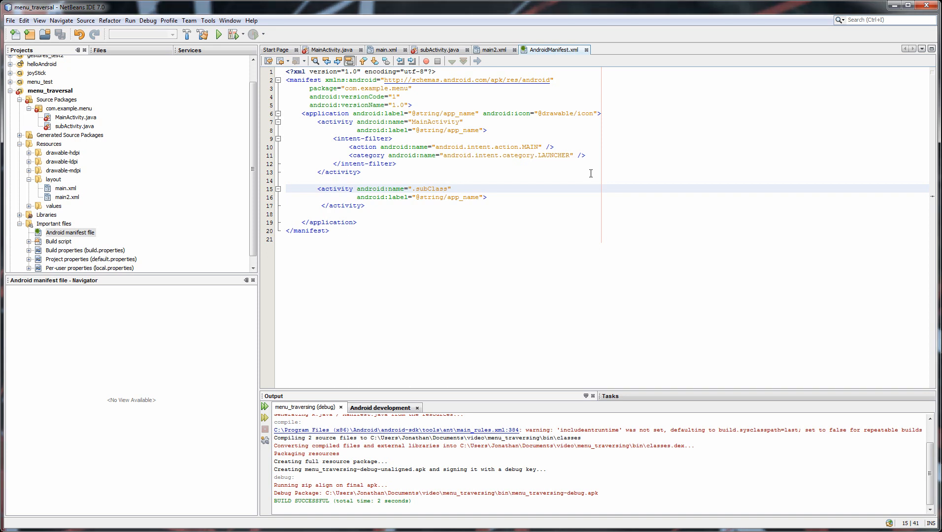
pyautogui.press('Backspace')
pyautogui.write('Activity')
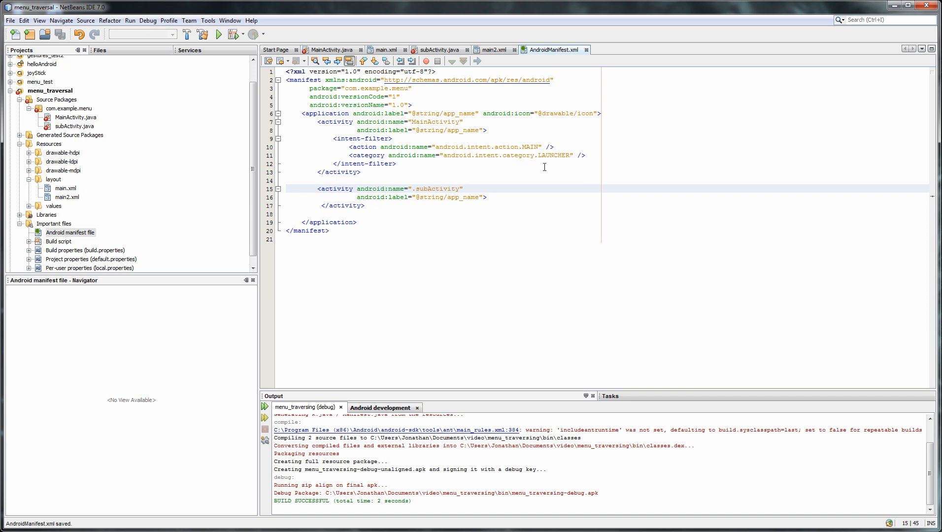
pyautogui.click(476, 198)
pyautogui.write('.')
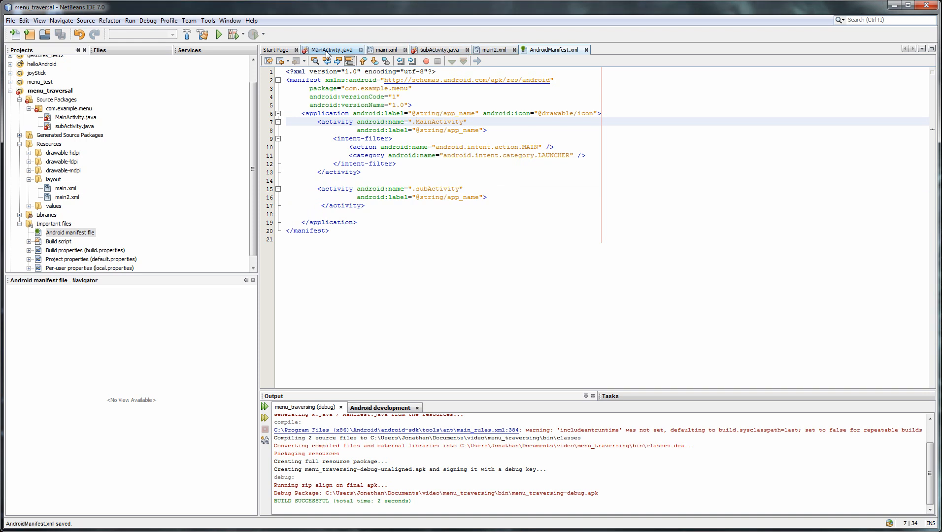
# Step: In MainActivity's onClick create Intent myIntent = new Intent(view.getContext(), subActivity.class)
pyautogui.click(332, 49)
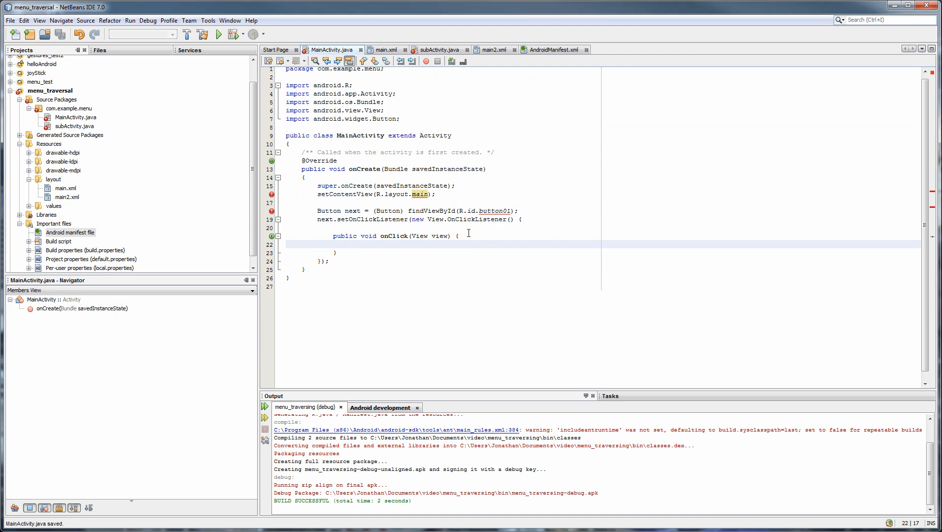
pyautogui.write('Intent myIntent = new Inten')
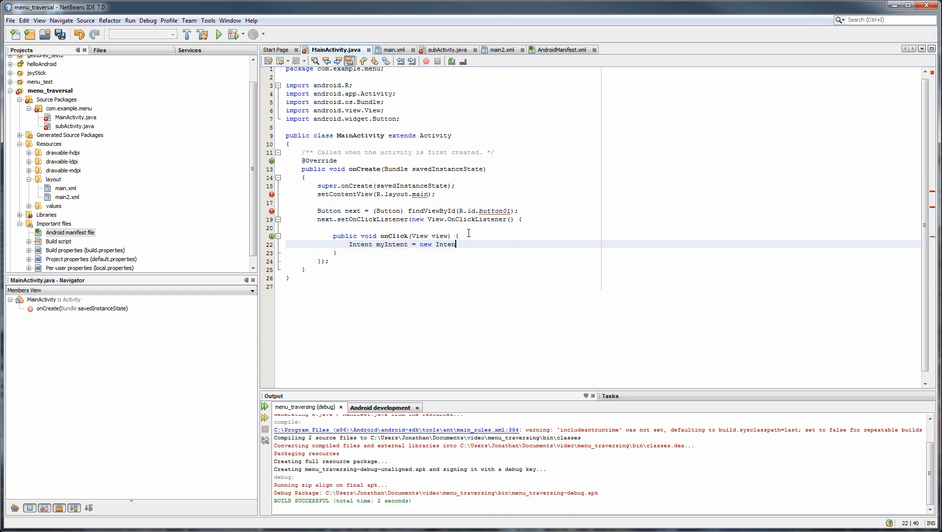
pyautogui.write('()')
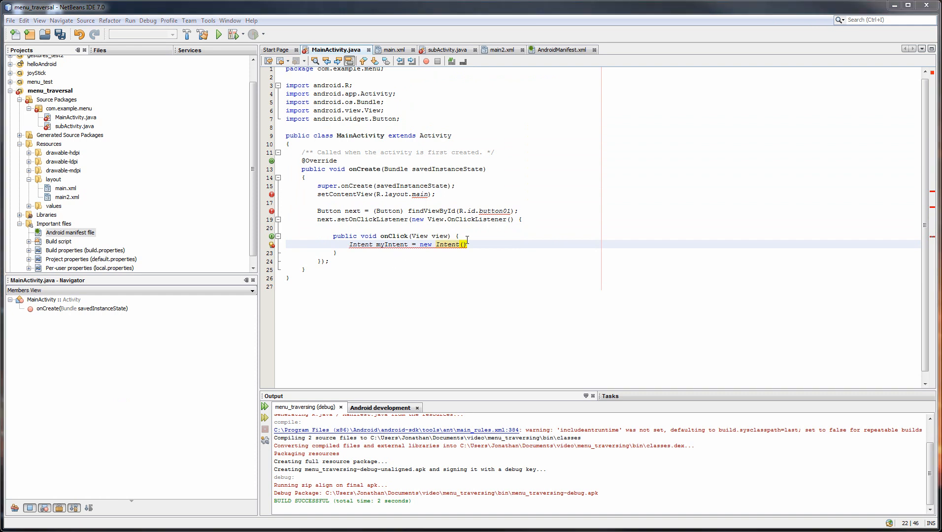
pyautogui.write('view.')
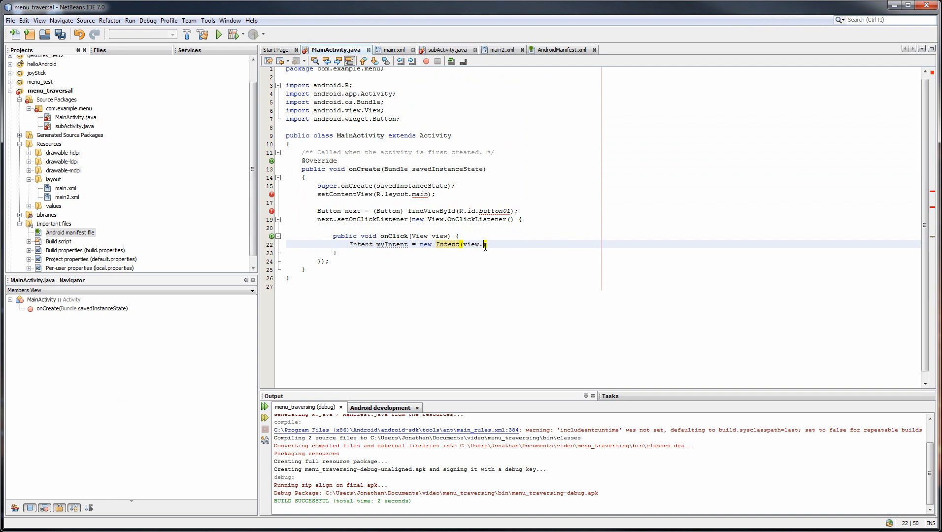
pyautogui.write('getContext()')
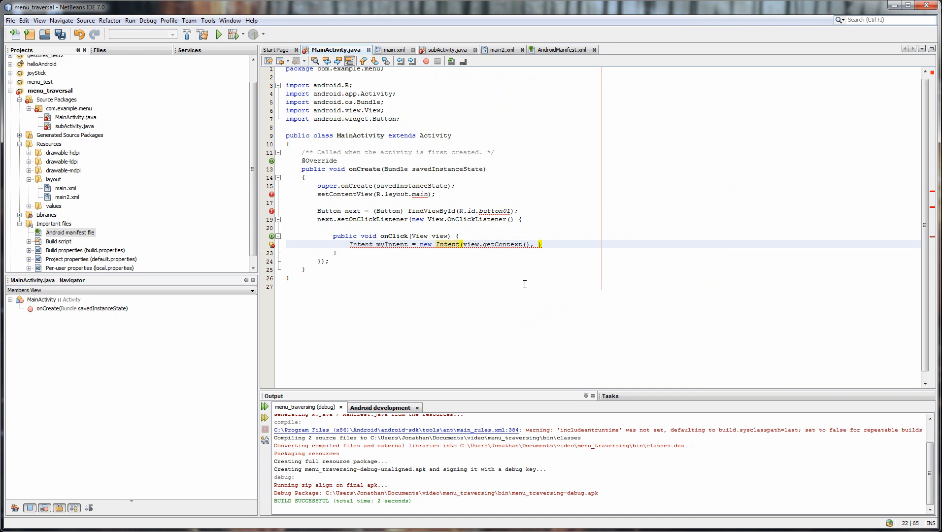
pyautogui.write('subActivity')
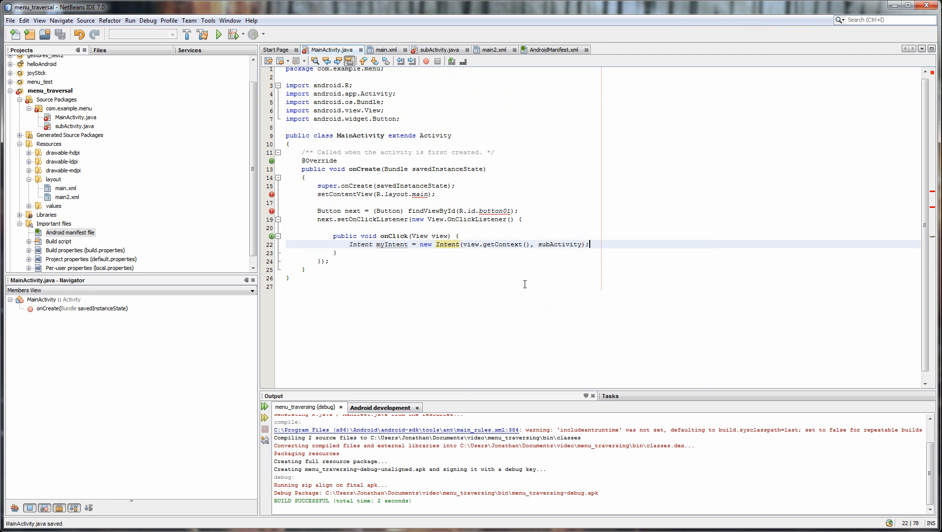
# Step: Call startActivityForResult(myIntent, 0), fix the button id casing, save, and copy the onClick code
pyautogui.write('myInte')
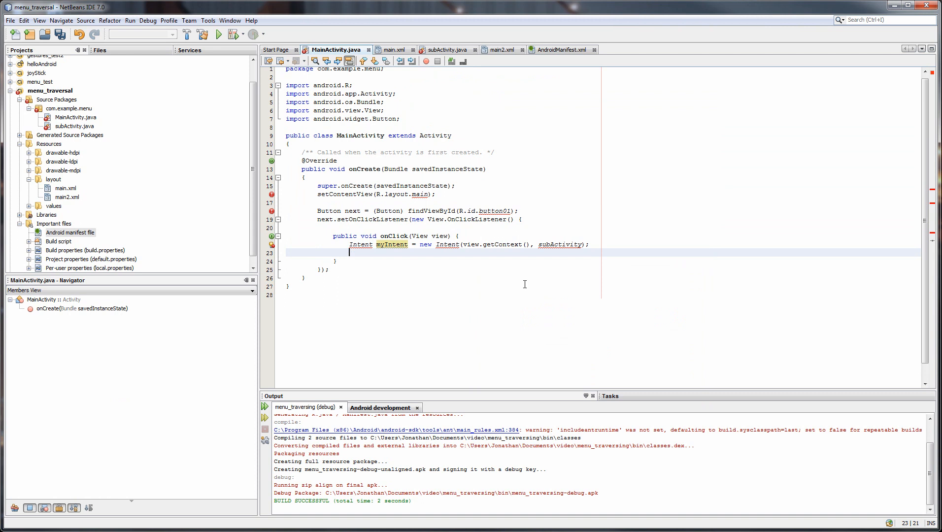
pyautogui.write('startActivi')
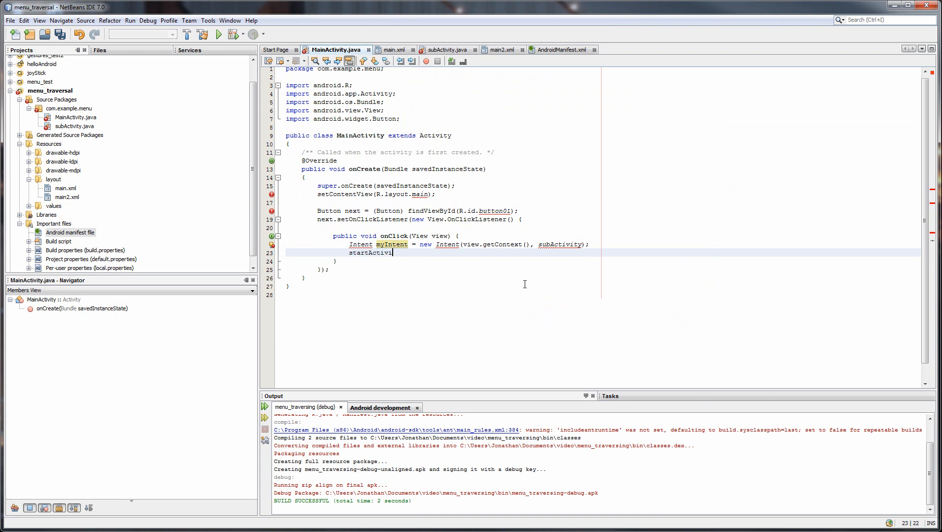
pyautogui.write('ty')
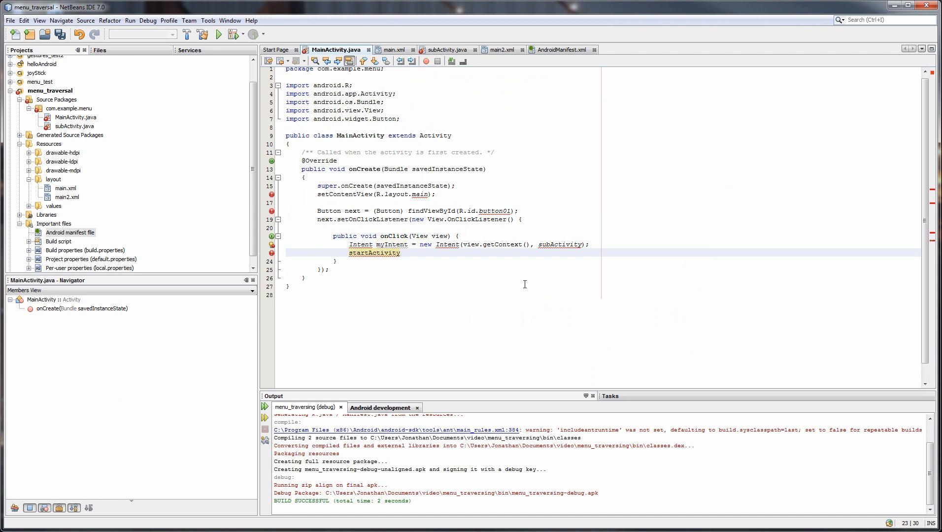
pyautogui.write('ForR')
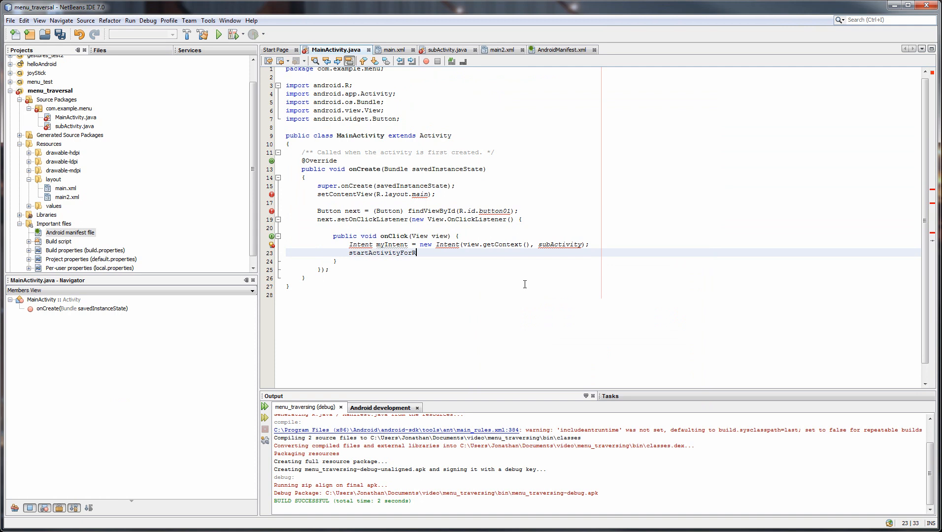
pyautogui.write('esult(my')
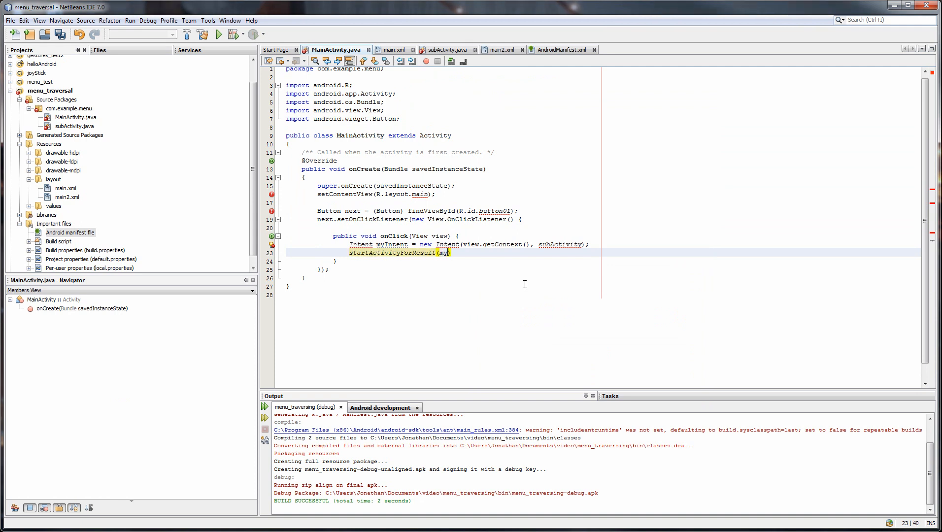
pyautogui.write('Intent,')
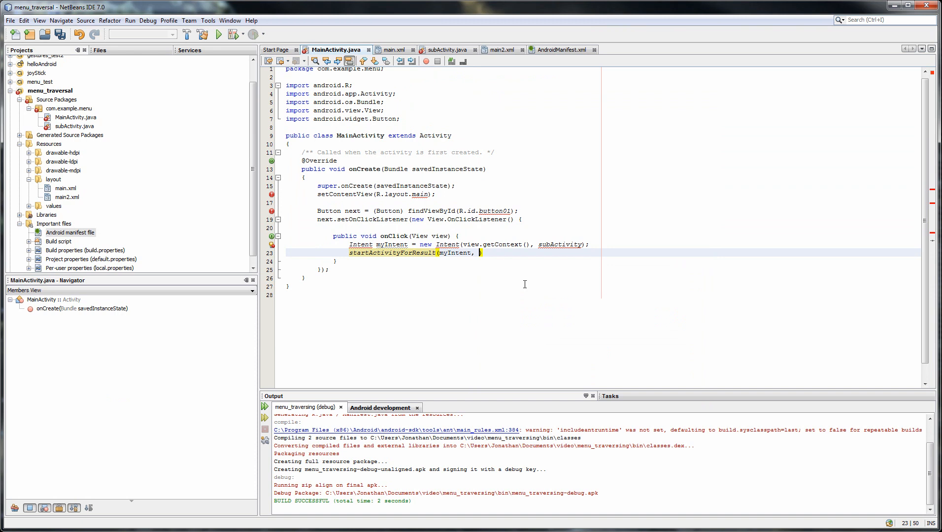
pyautogui.write('0)')
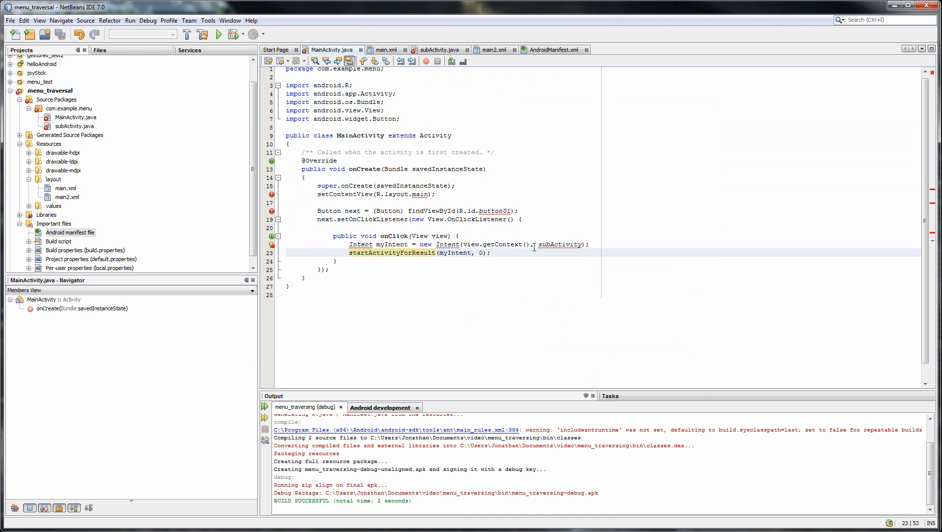
pyautogui.write('.class')
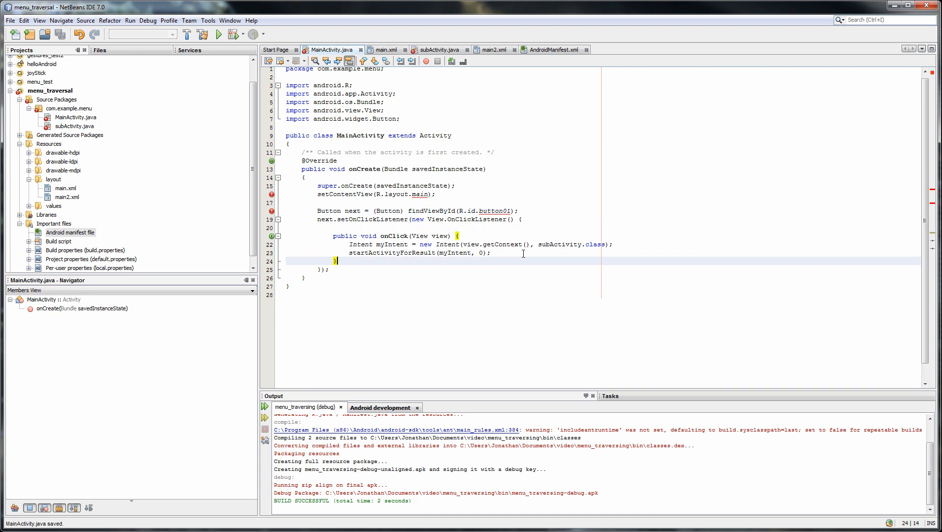
pyautogui.doubleClick(492, 210)
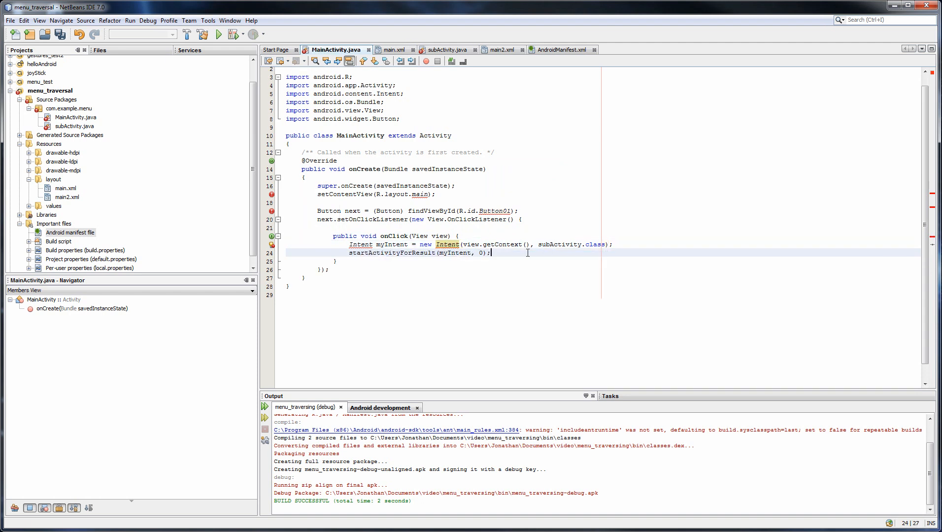
pyautogui.press('ctrl+s')
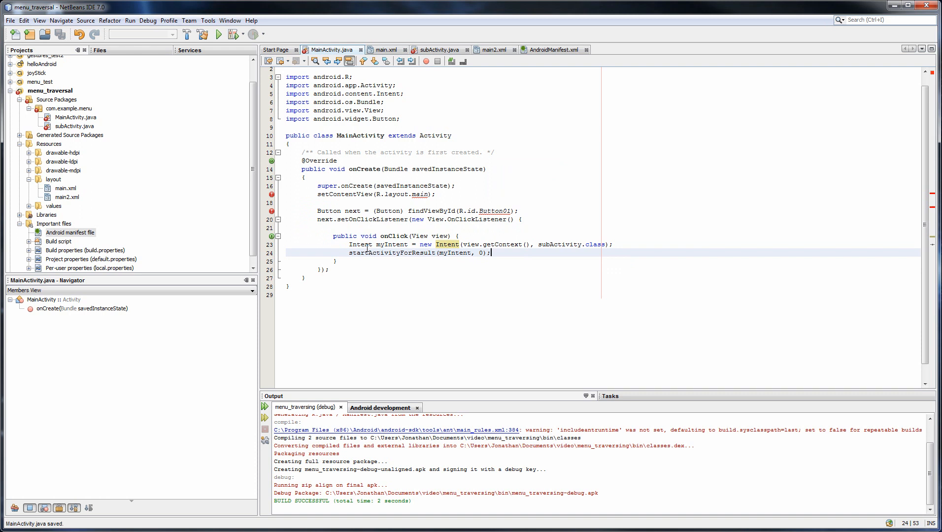
pyautogui.moveTo(381, 247)
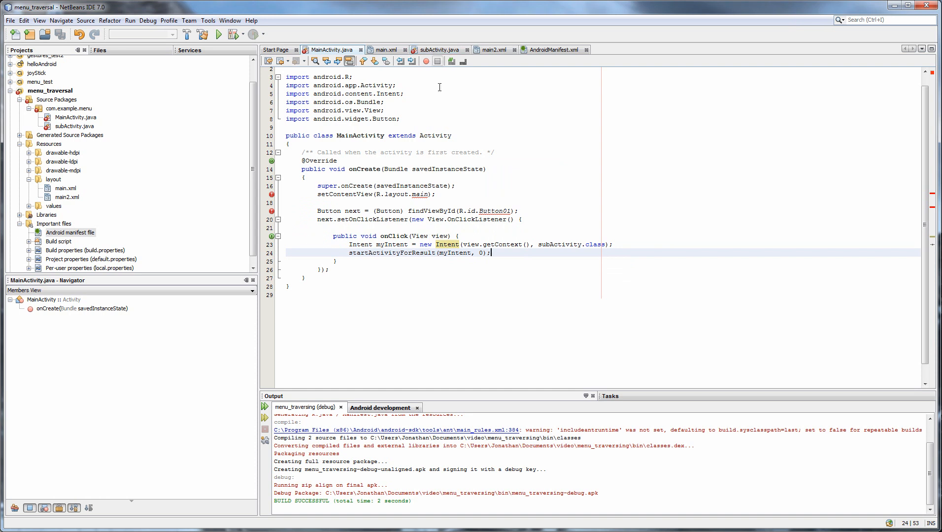
pyautogui.doubleClick(554, 244)
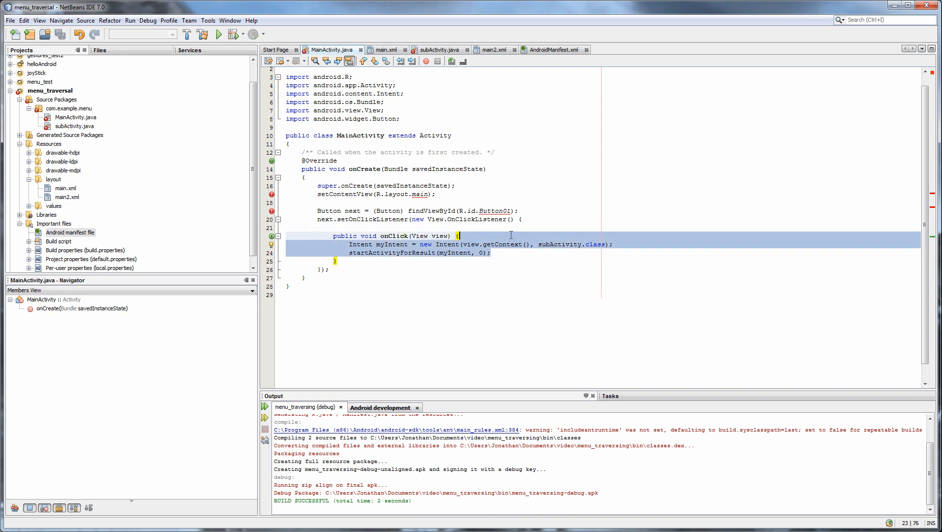
# Step: In subActivity's onClick target MainActivity.class and add the android.content.Intent import
pyautogui.click(437, 51)
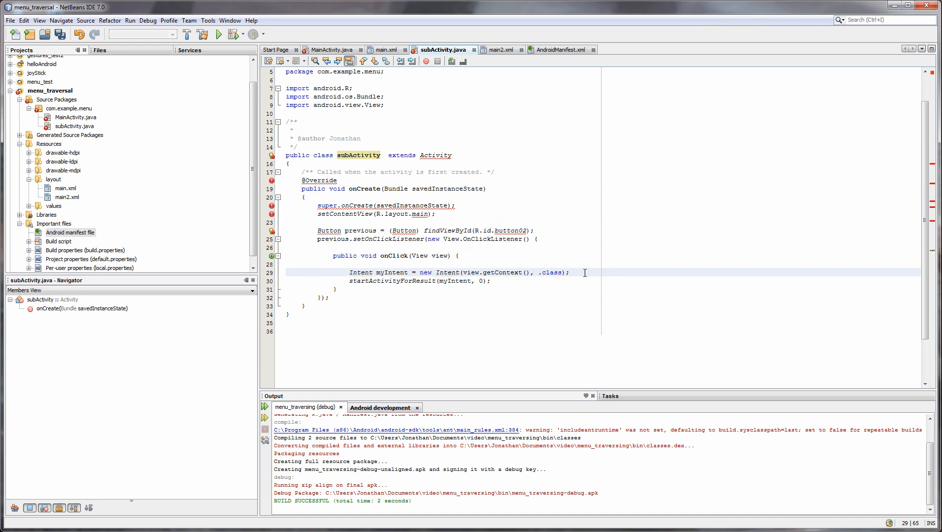
pyautogui.write('MainActivity')
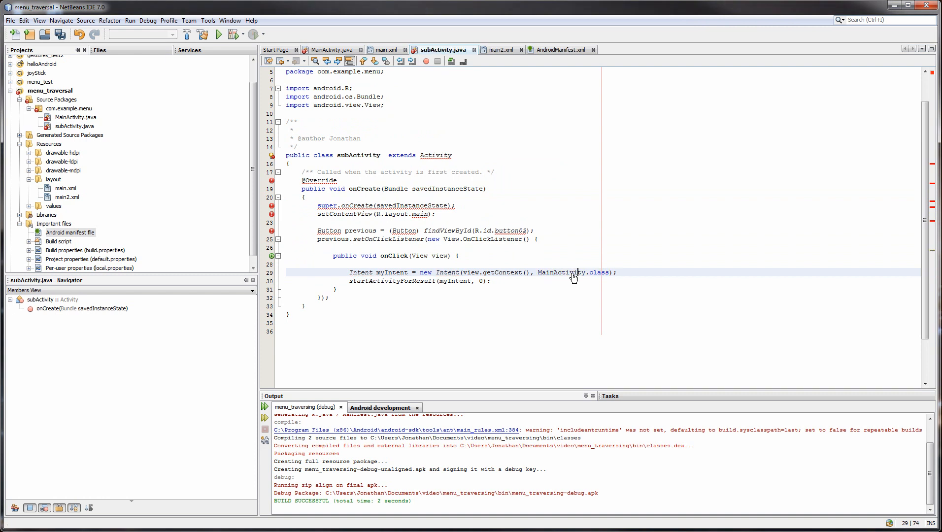
pyautogui.doubleClick(561, 272)
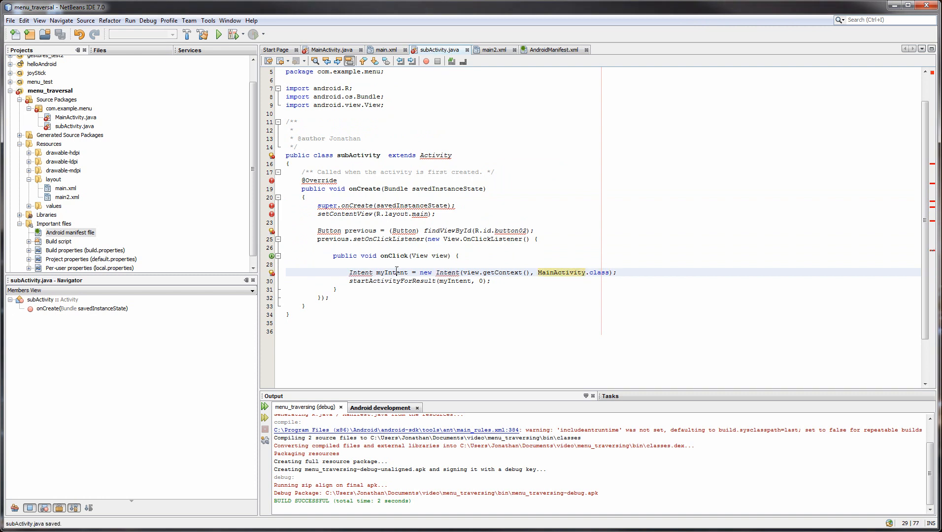
pyautogui.click(360, 272)
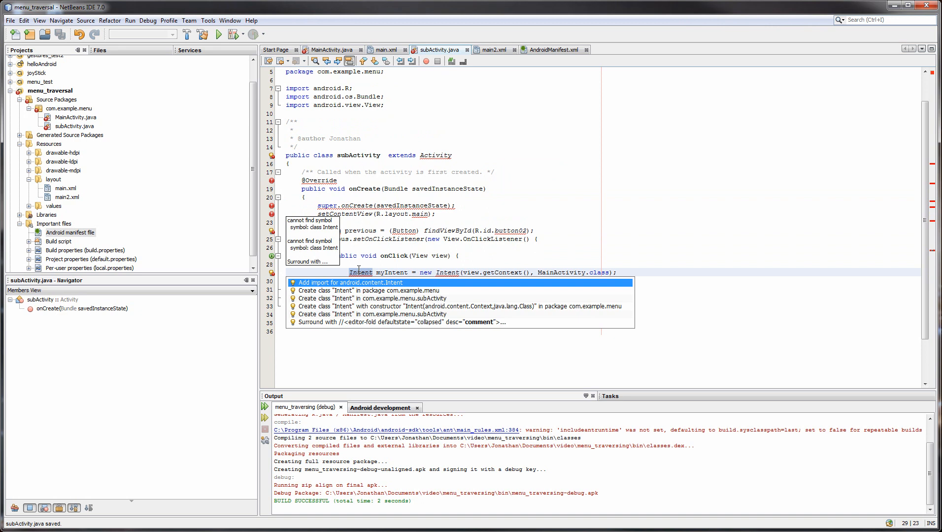
pyautogui.click(343, 282)
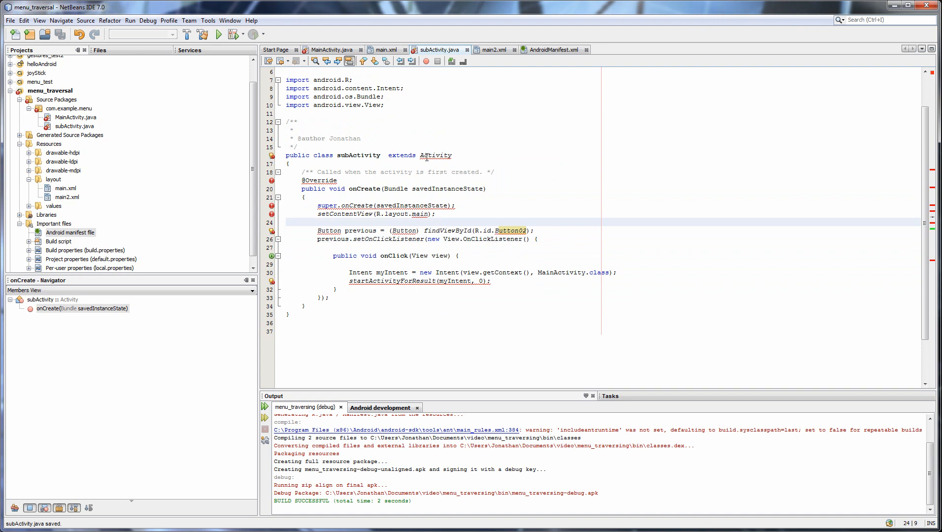
# Step: Add the android.app.Activity and android.widget.Button imports via the error hints
pyautogui.rightClick(435, 154)
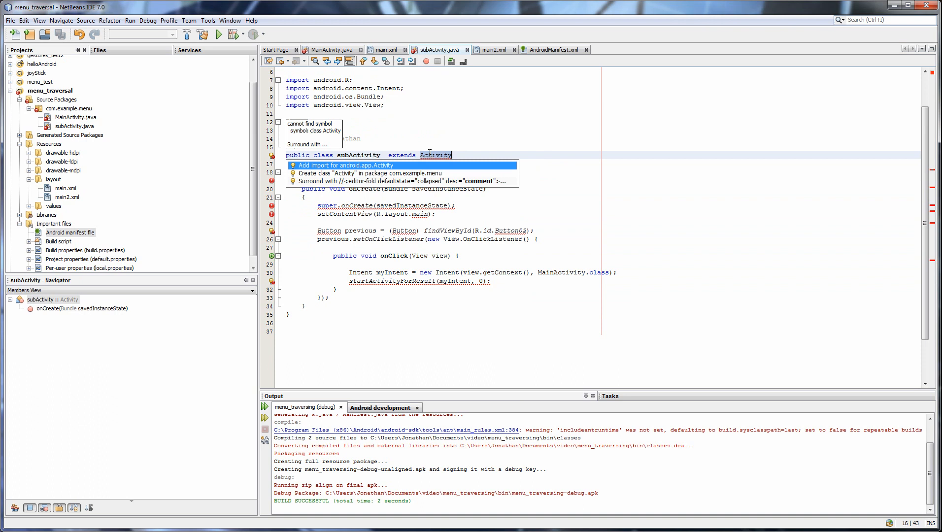
pyautogui.click(344, 166)
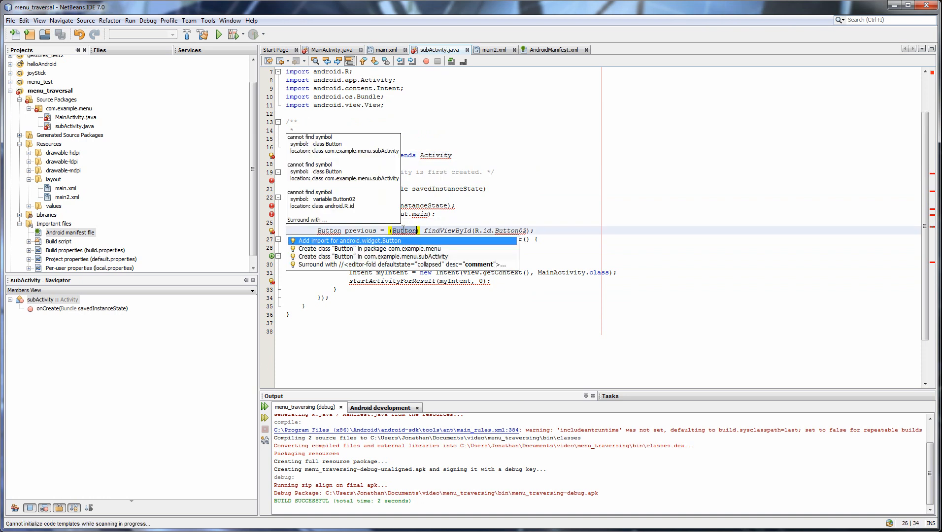
pyautogui.click(346, 240)
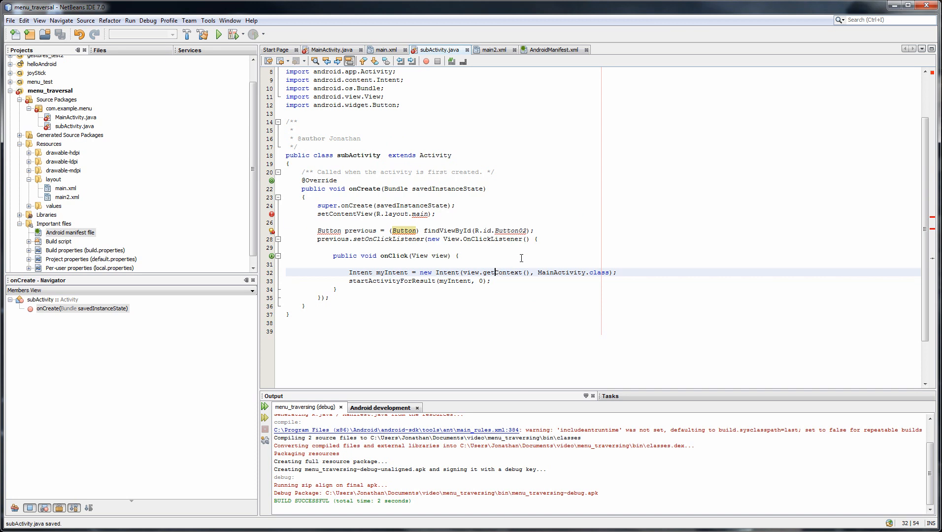
pyautogui.click(352, 264)
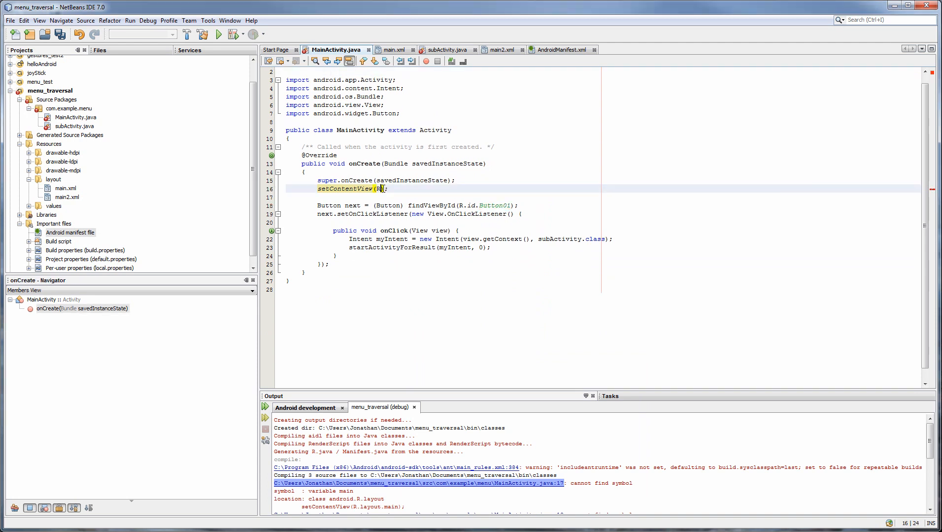
# Step: Complete setContentView(R.layout.main) in MainActivity and run the main project
pyautogui.write('.layout.main')
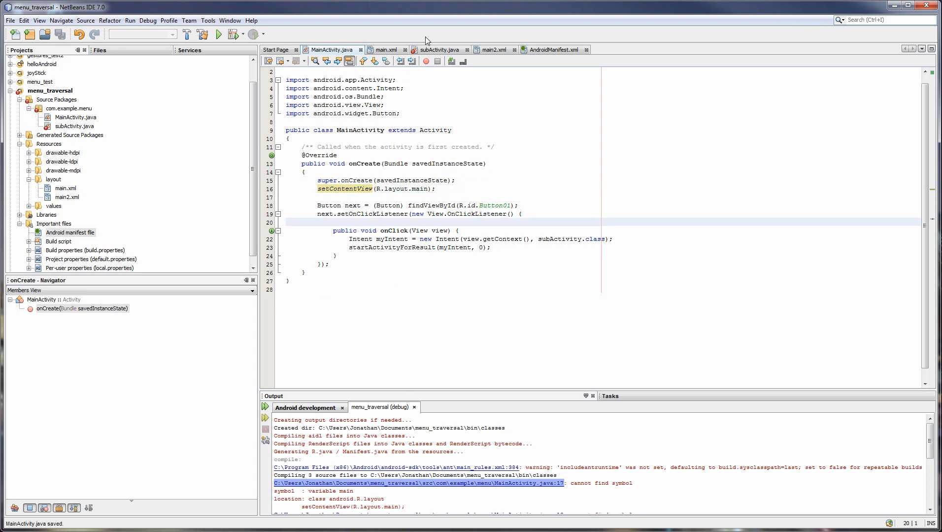
pyautogui.click(438, 49)
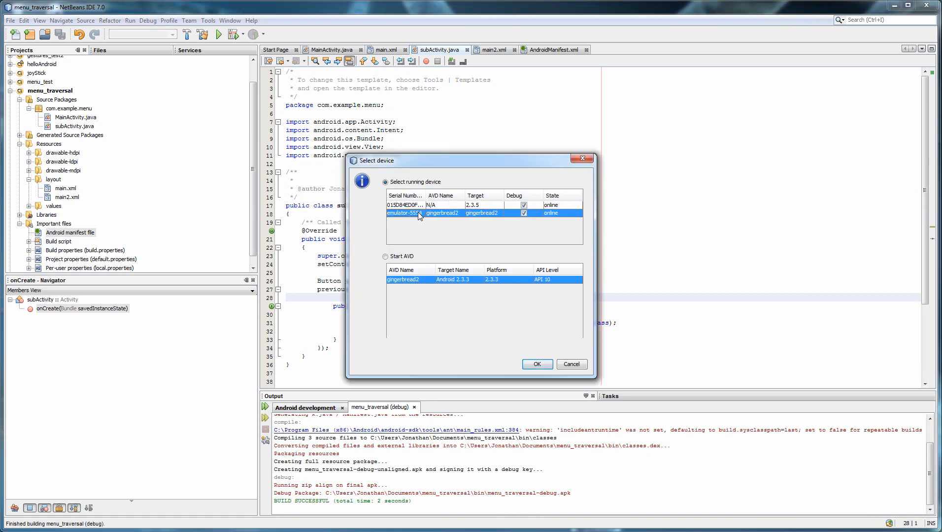
# Step: Confirm deployment to the running emulator-5554 (gingerbread2) in the Select device dialog, twice
pyautogui.click(535, 363)
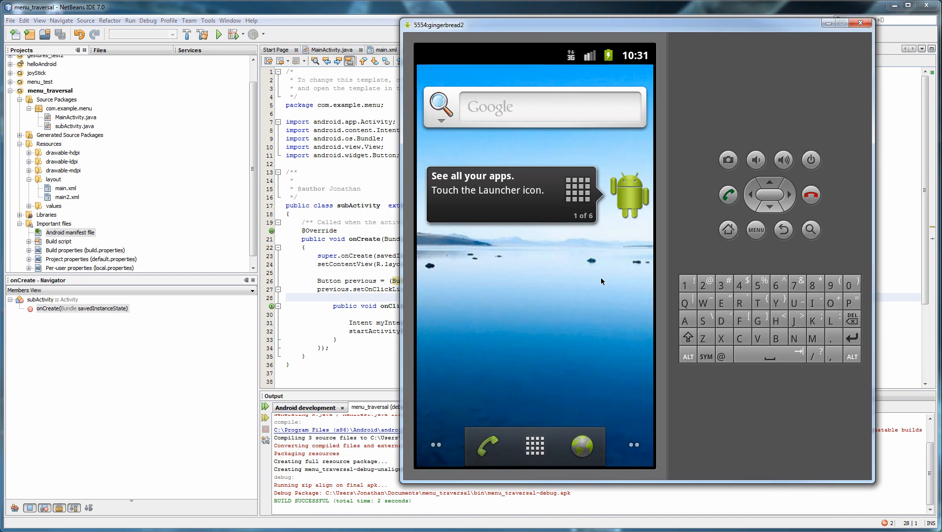
pyautogui.moveTo(600, 282)
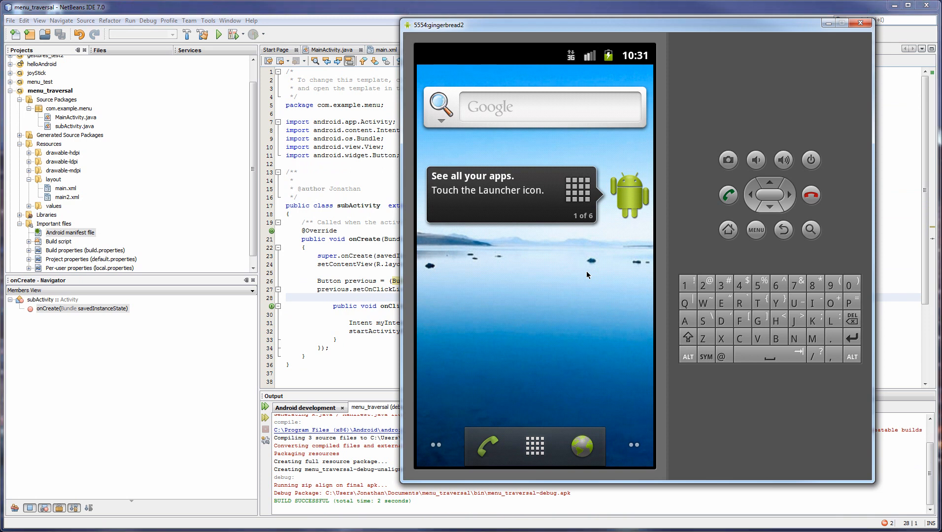
pyautogui.moveTo(580, 289)
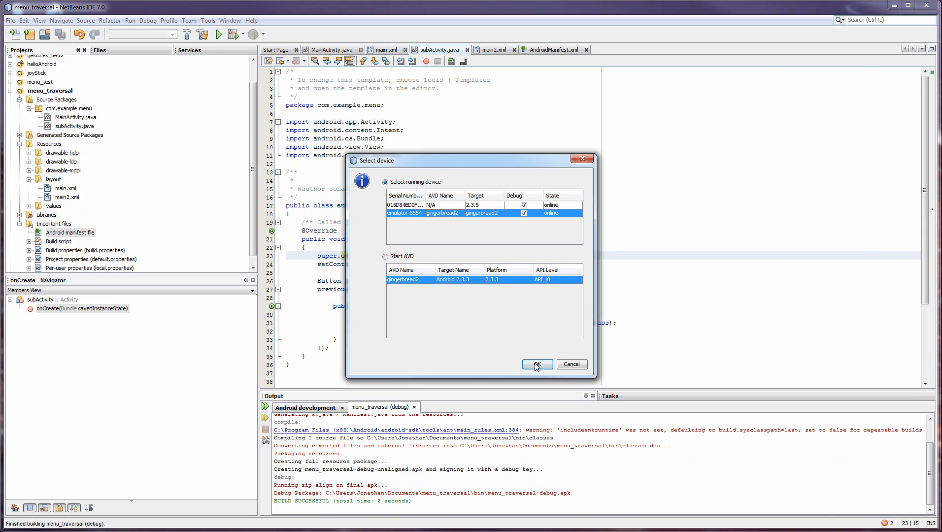
pyautogui.click(535, 365)
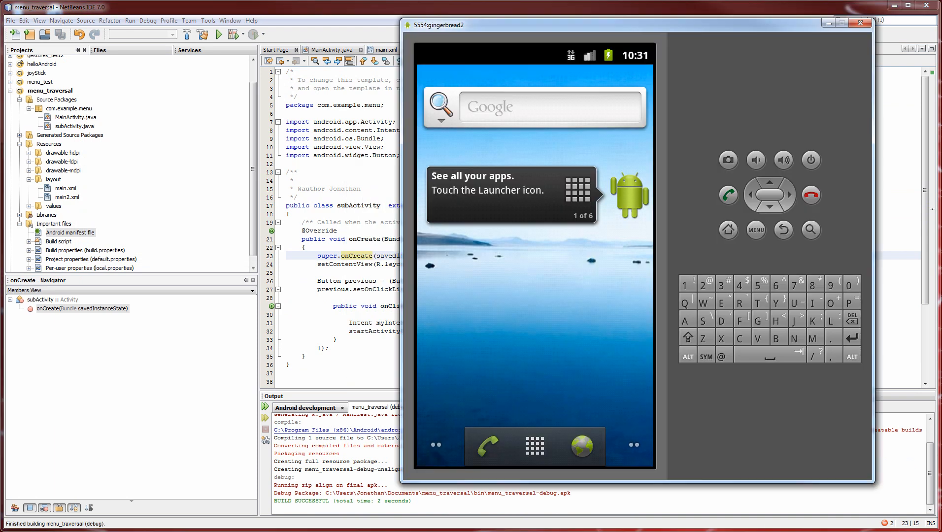
pyautogui.moveTo(571, 271)
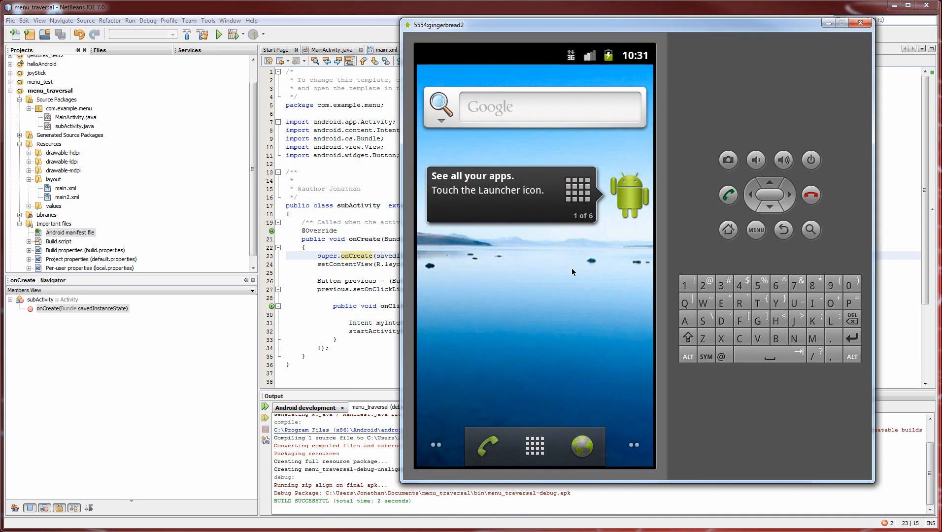
pyautogui.moveTo(564, 271)
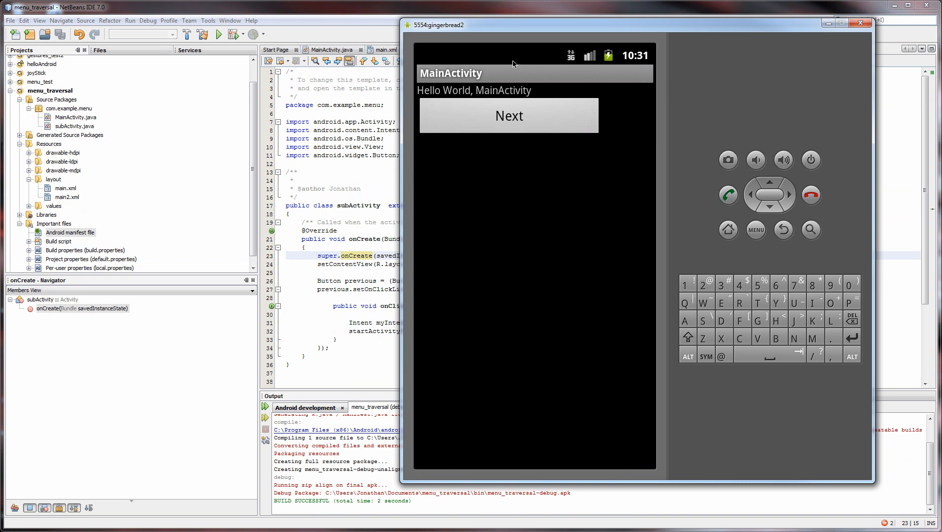
pyautogui.moveTo(467, 117)
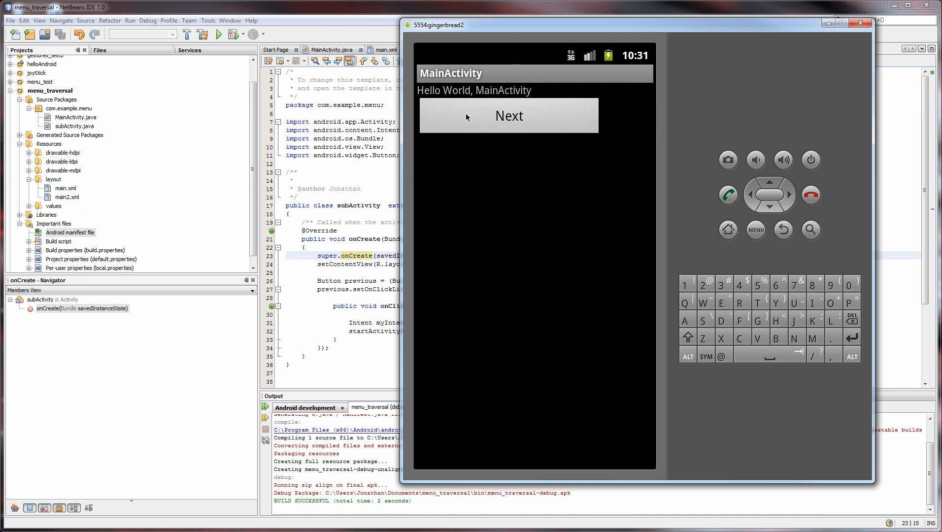
pyautogui.moveTo(512, 118)
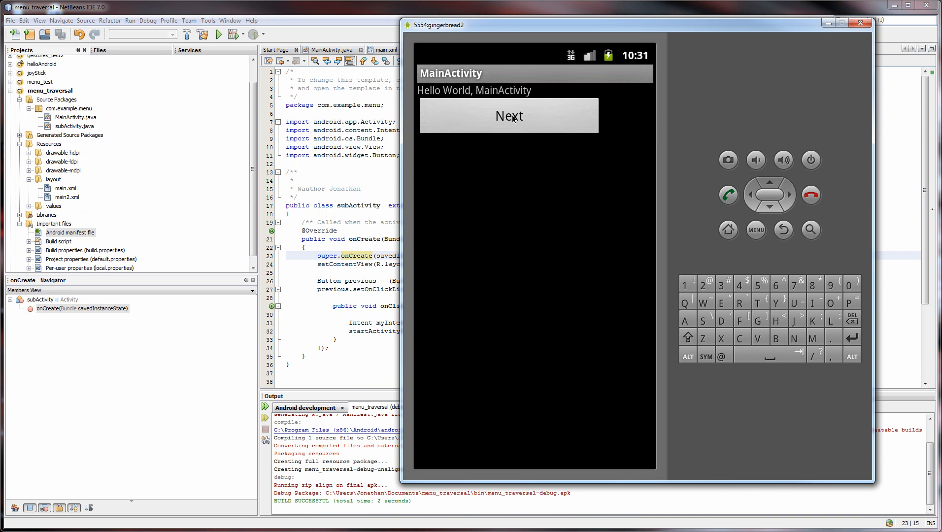
# Step: Test Next in the emulator, then review the subActivity manifest entry and its onCreate code
pyautogui.click(508, 115)
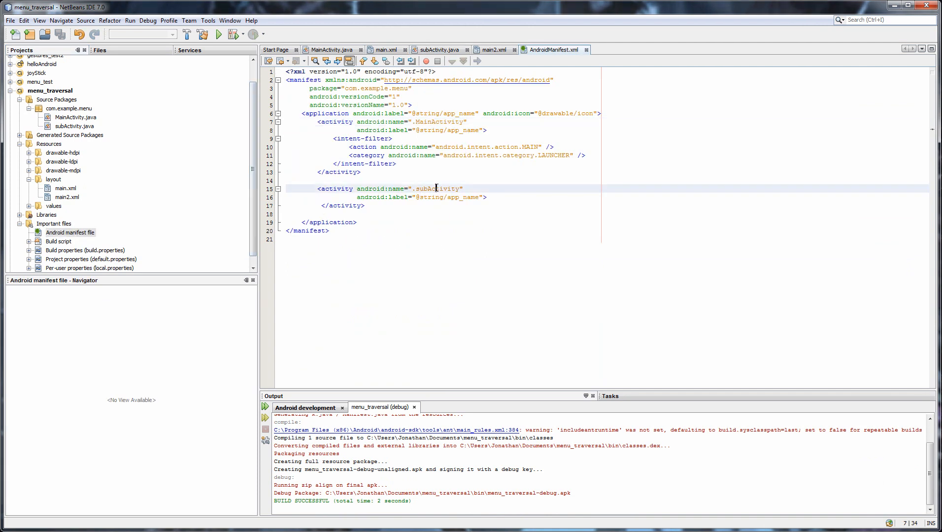
pyautogui.click(373, 205)
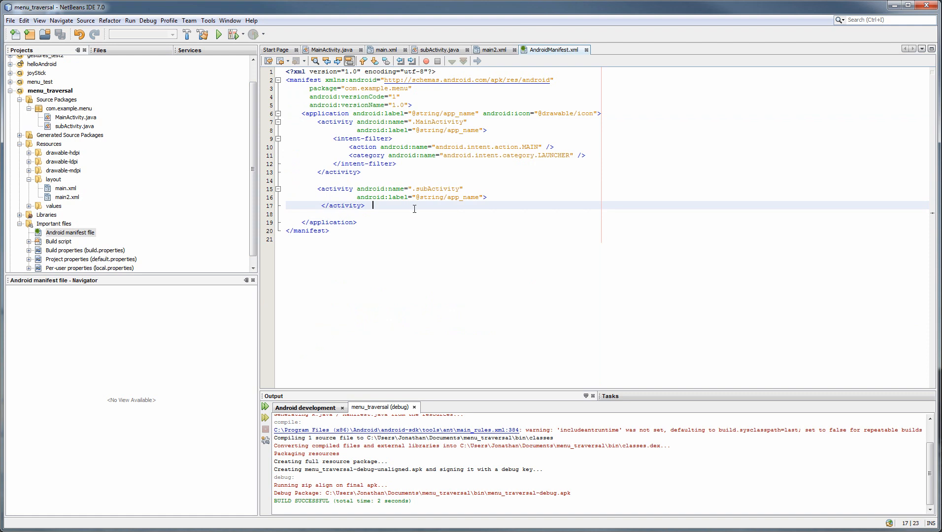
pyautogui.click(437, 49)
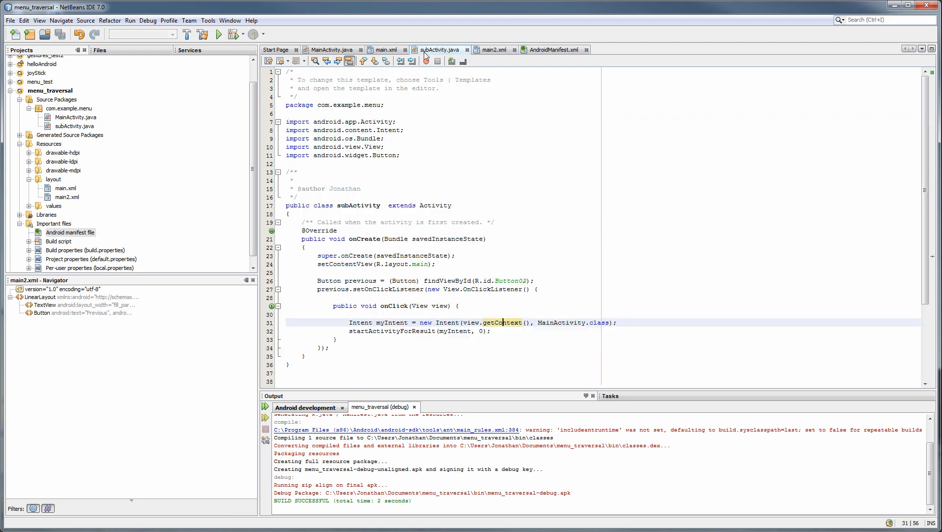
pyautogui.click(447, 239)
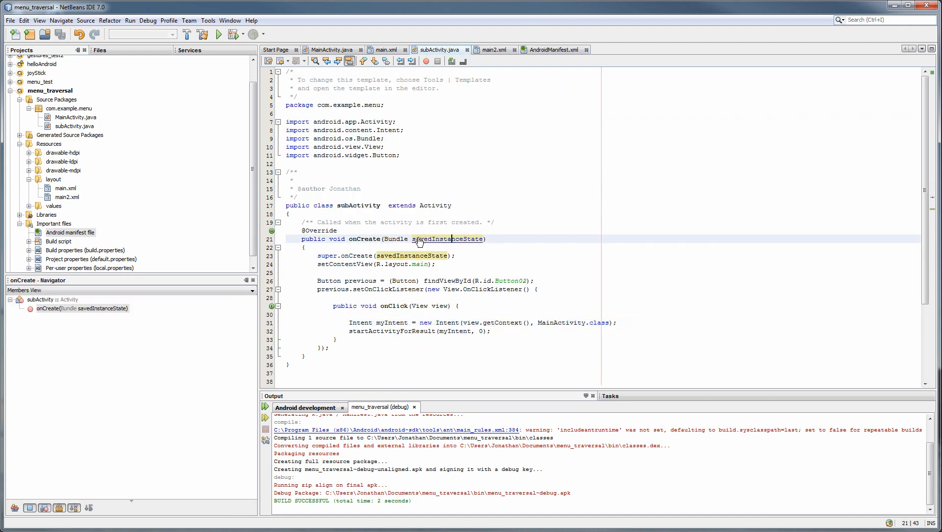
# Step: Review MainActivity.java, the main.xml layout and subActivity.java before rerunning the project
pyautogui.click(332, 49)
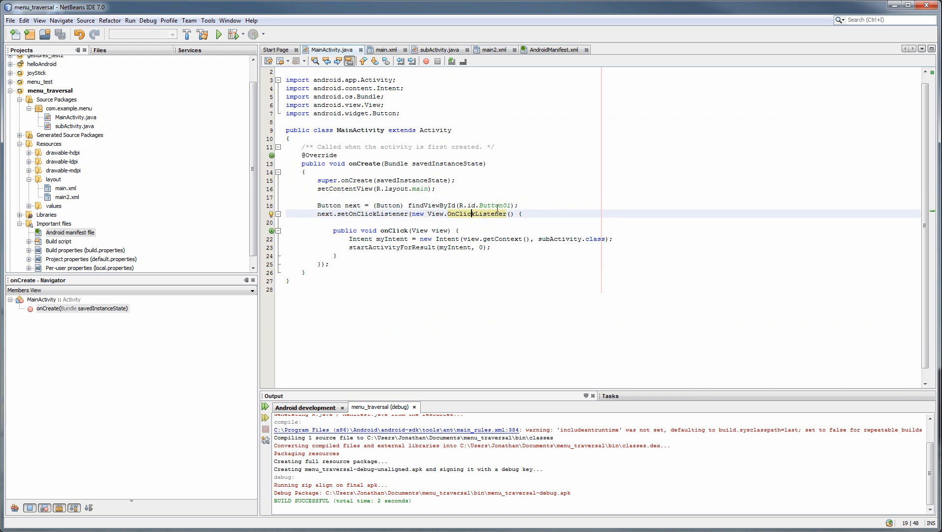
pyautogui.click(386, 49)
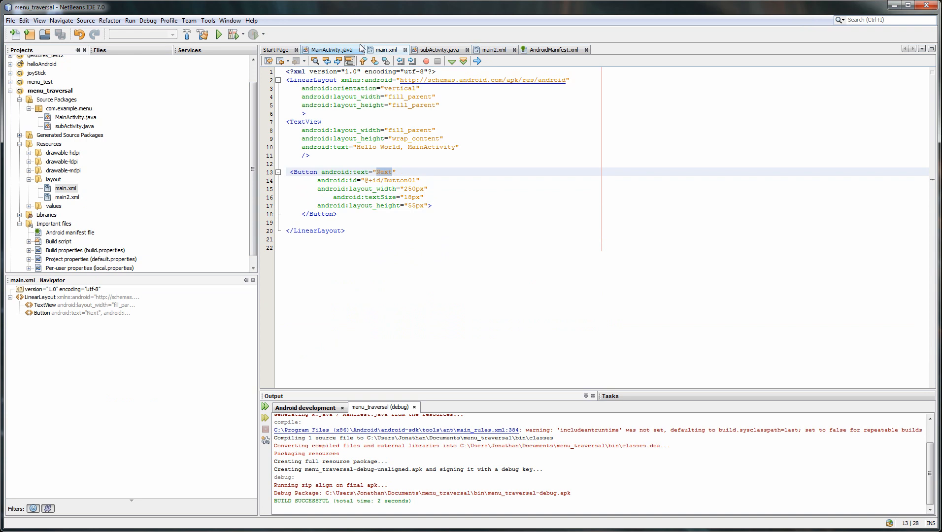
pyautogui.click(330, 50)
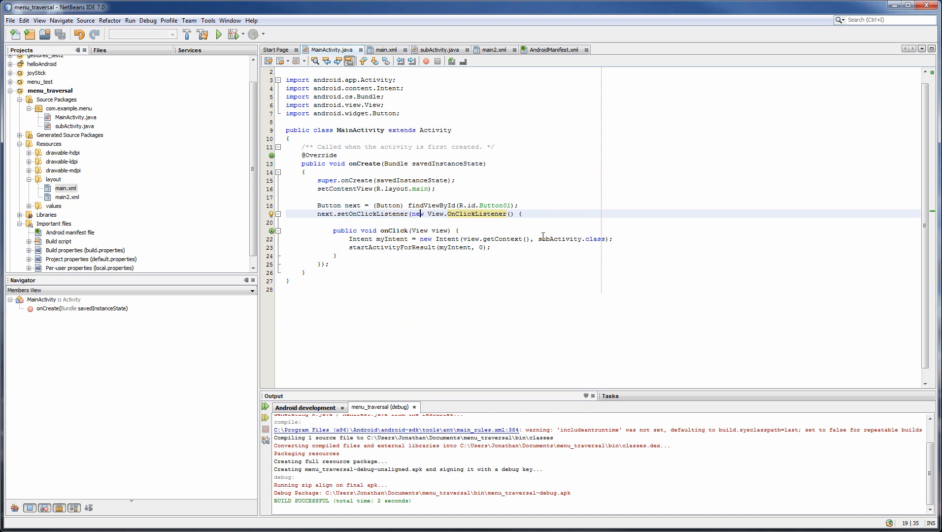
pyautogui.moveTo(540, 236)
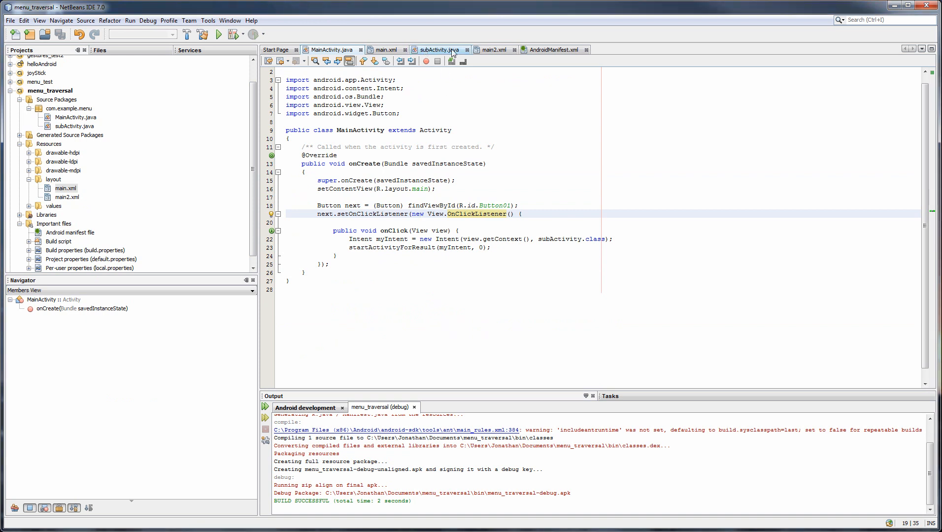
pyautogui.click(438, 49)
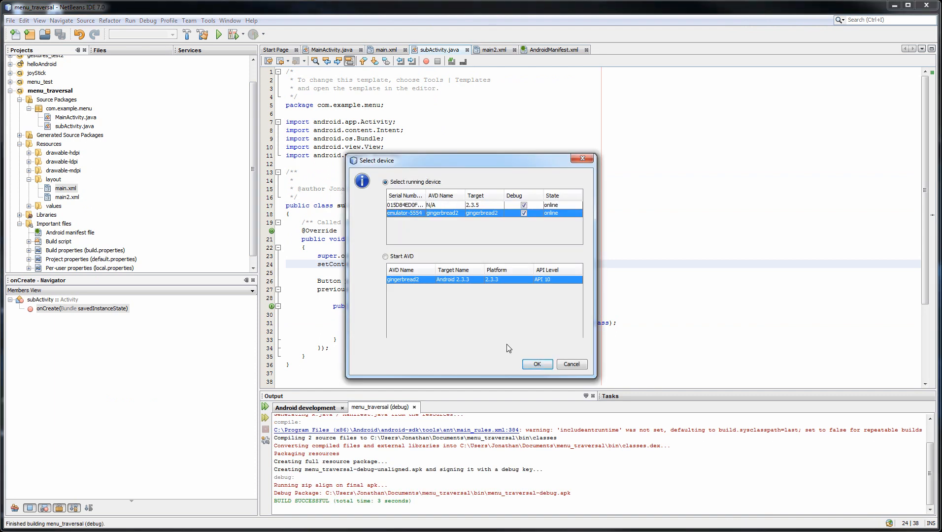
# Step: Deploy to the gingerbread2 emulator, tap Next and check the Button02 id in subActivity
pyautogui.click(536, 364)
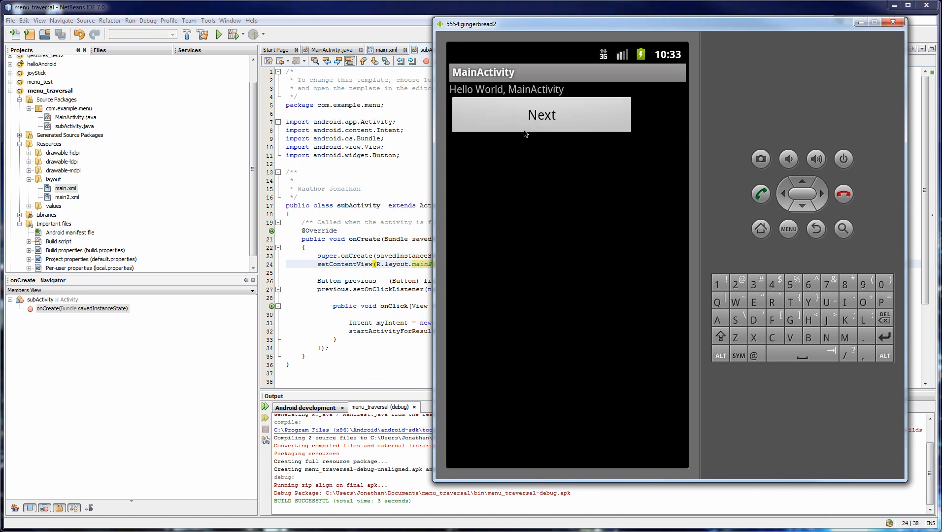
pyautogui.click(540, 114)
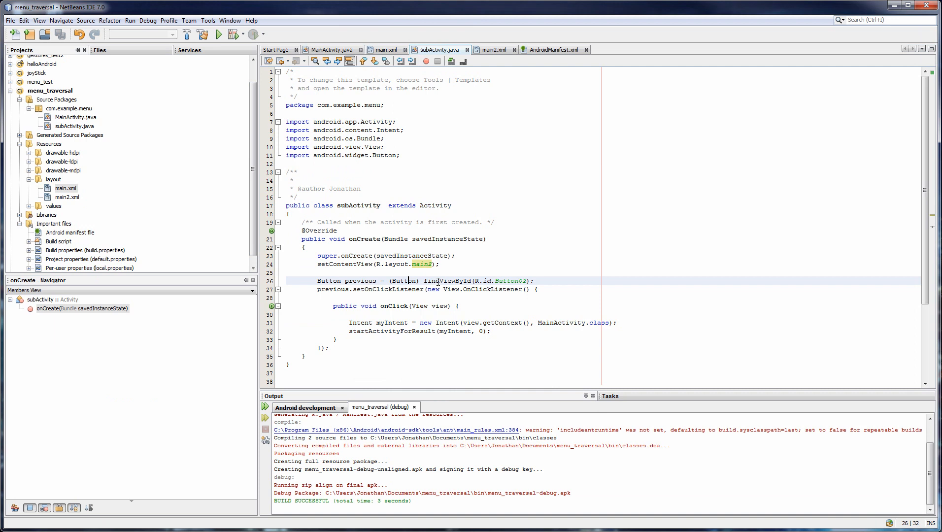
pyautogui.doubleClick(510, 281)
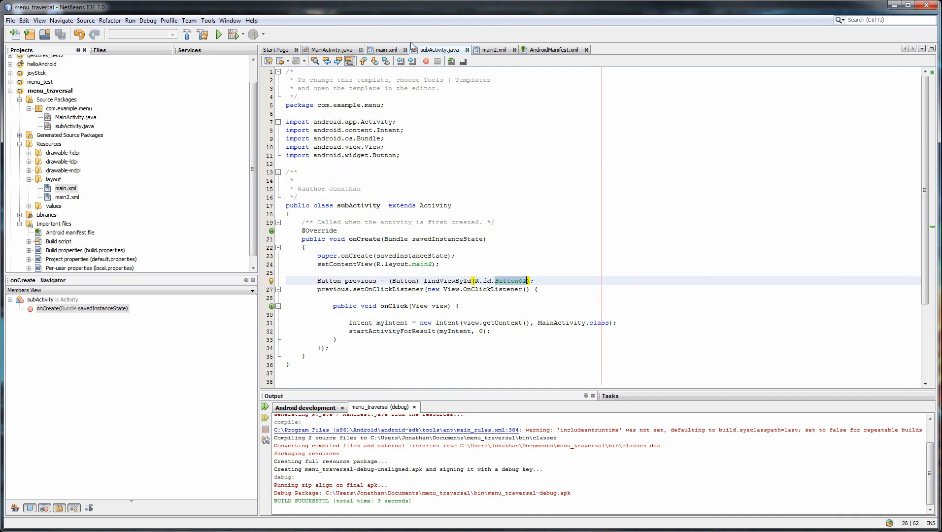
# Step: Compare button ids with main.xml, then tap Previous to return to MainActivity
pyautogui.click(384, 49)
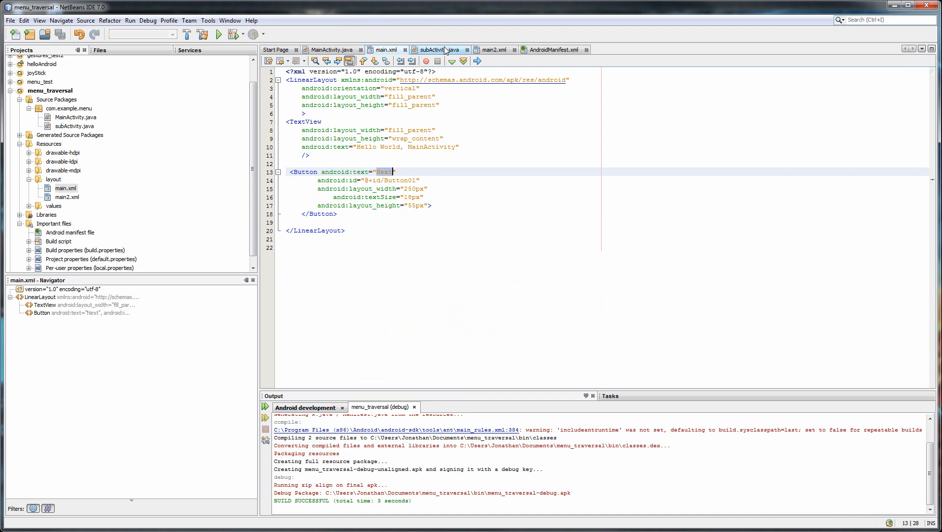
pyautogui.click(437, 50)
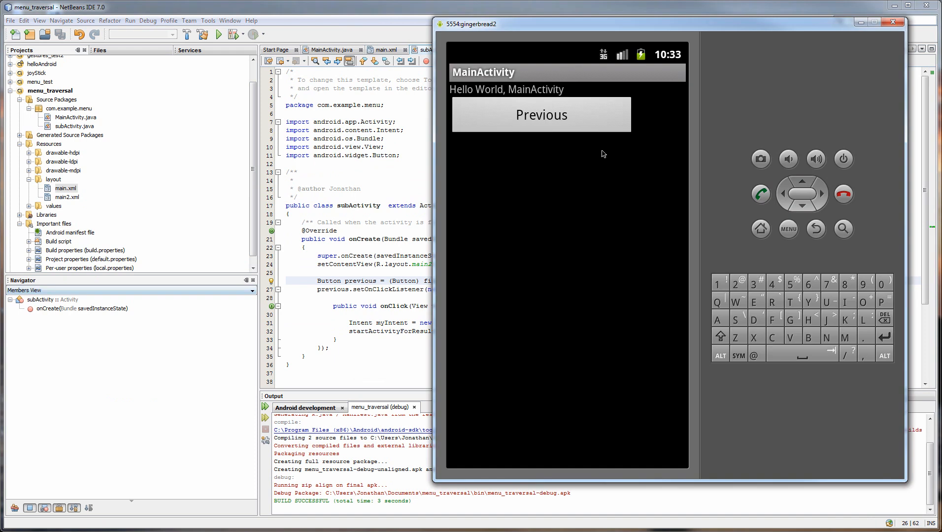
pyautogui.click(540, 115)
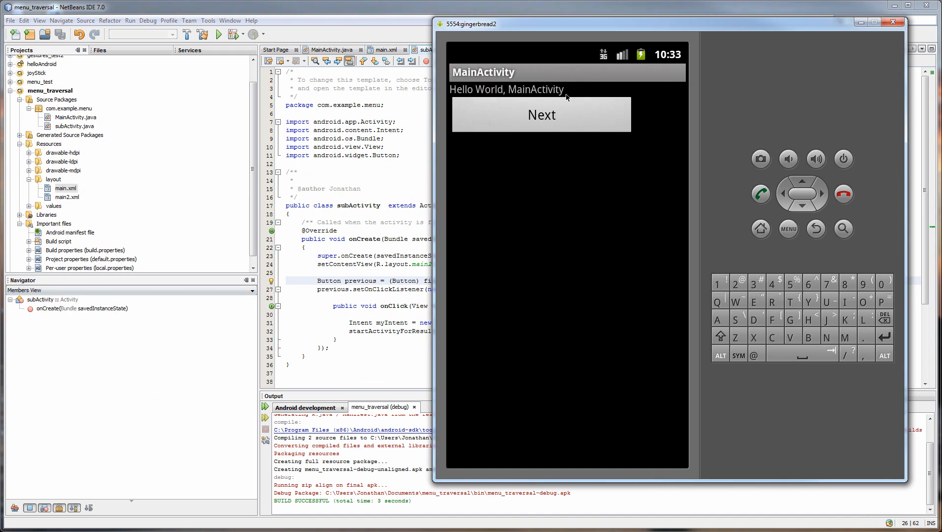